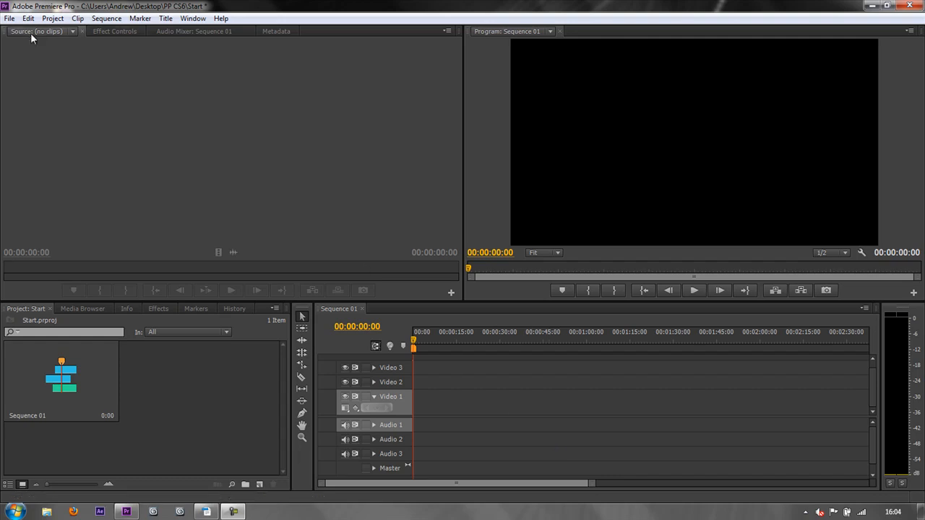
- Browse on disk from C: through PP FINAL PROJECTS into the Seahouses_Start folder
click(8, 18)
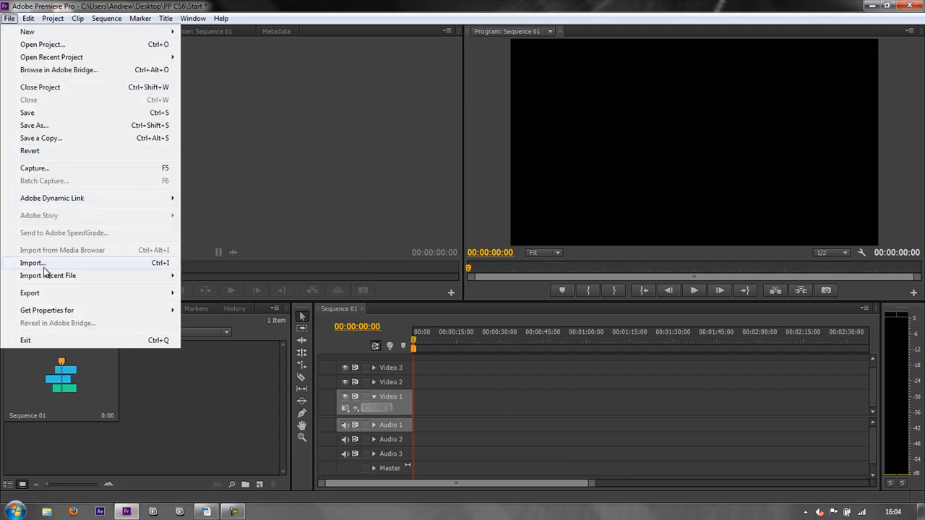
mouse_move(151, 275)
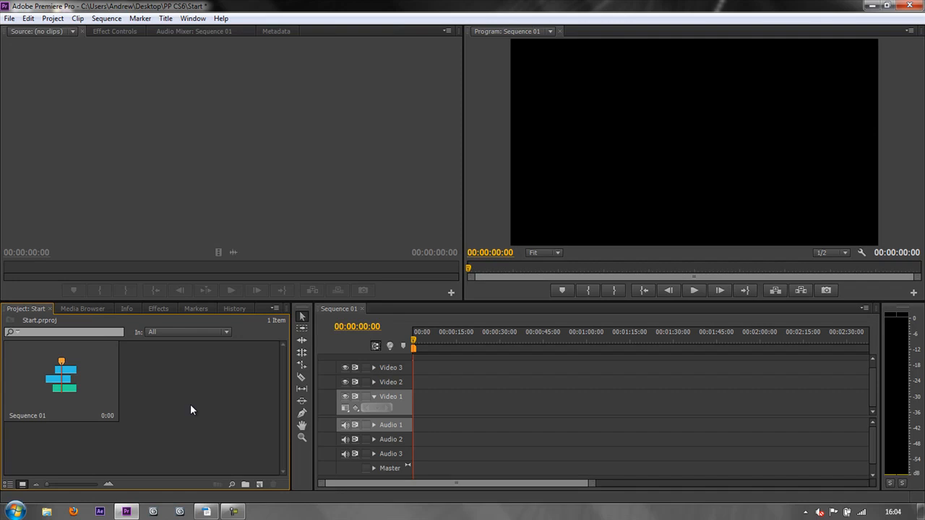
mouse_move(85, 319)
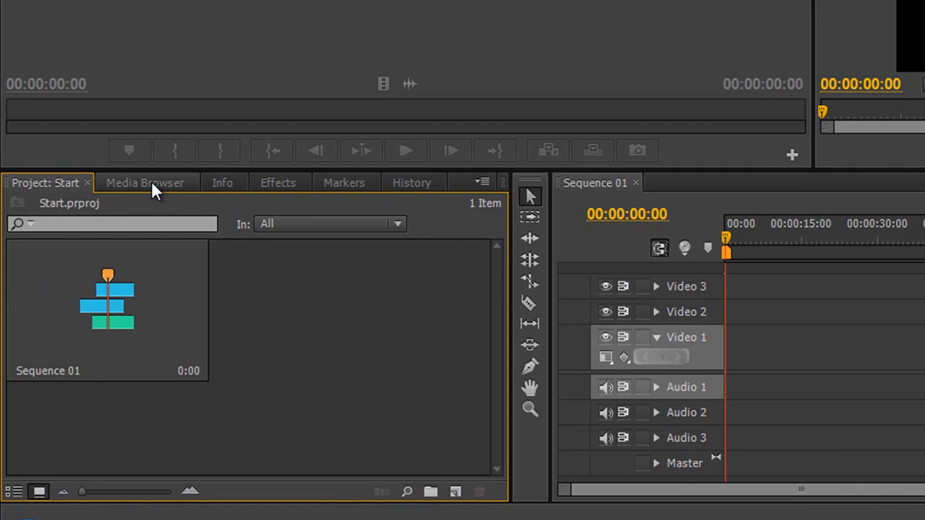
click(145, 182)
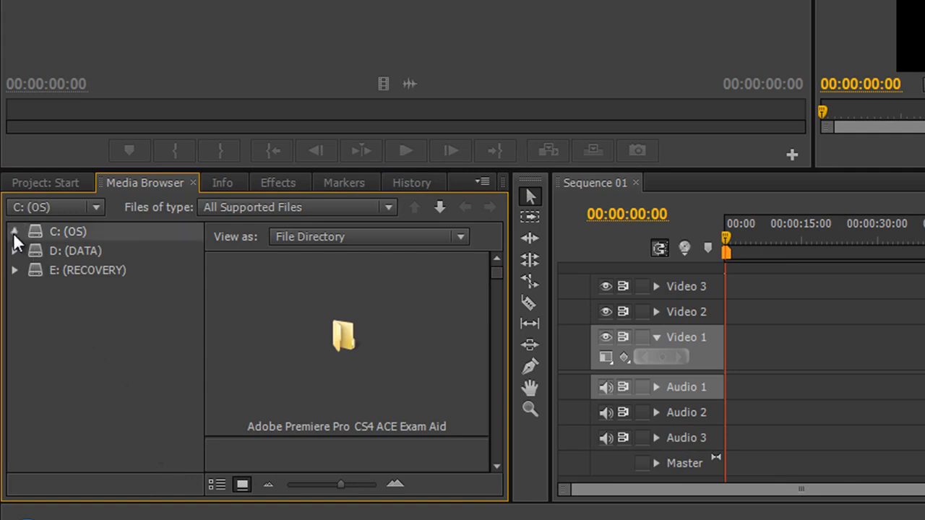
click(132, 367)
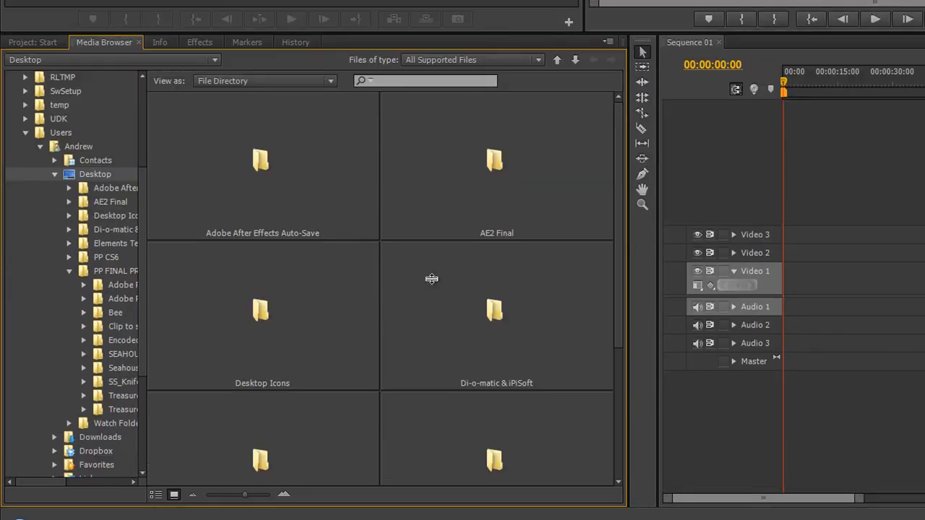
scroll(down, 3)
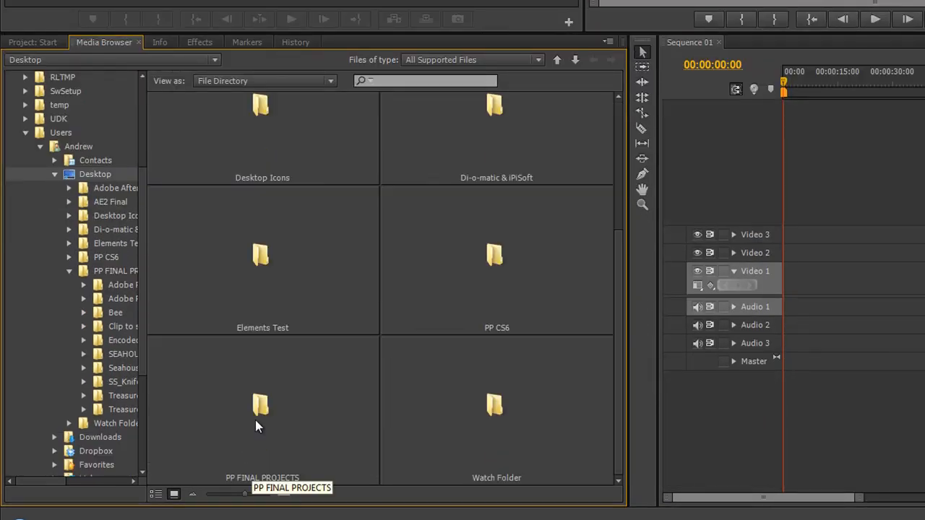
double_click(262, 405)
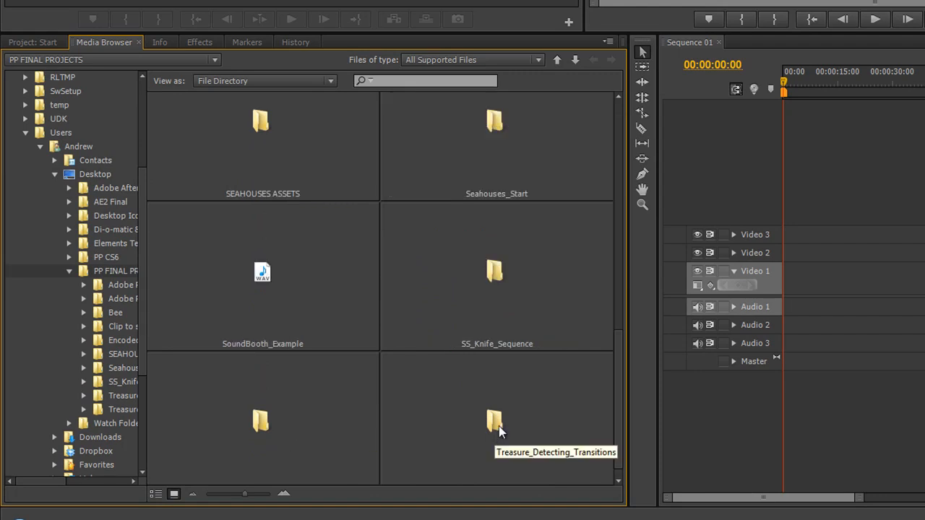
double_click(497, 122)
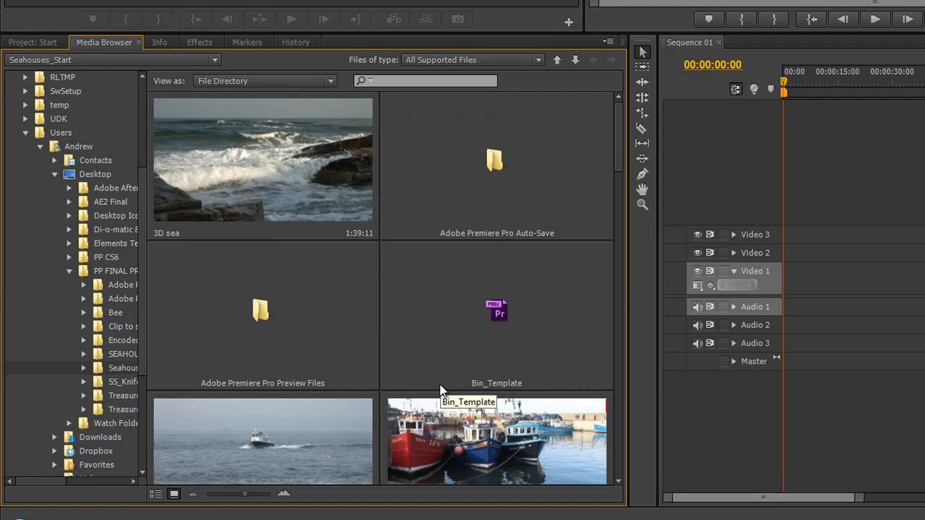
mouse_move(612, 149)
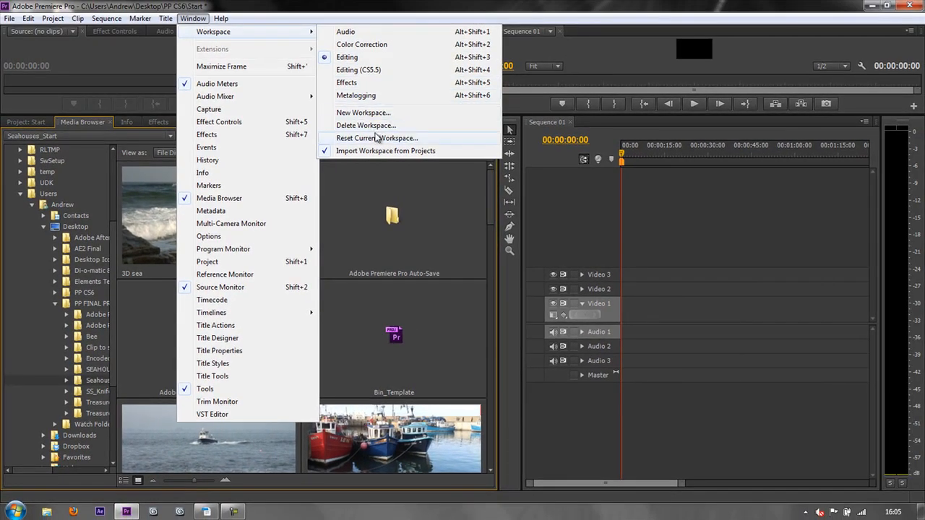
- Reset the current workspace and bring the Media Browser panel to the front
click(376, 139)
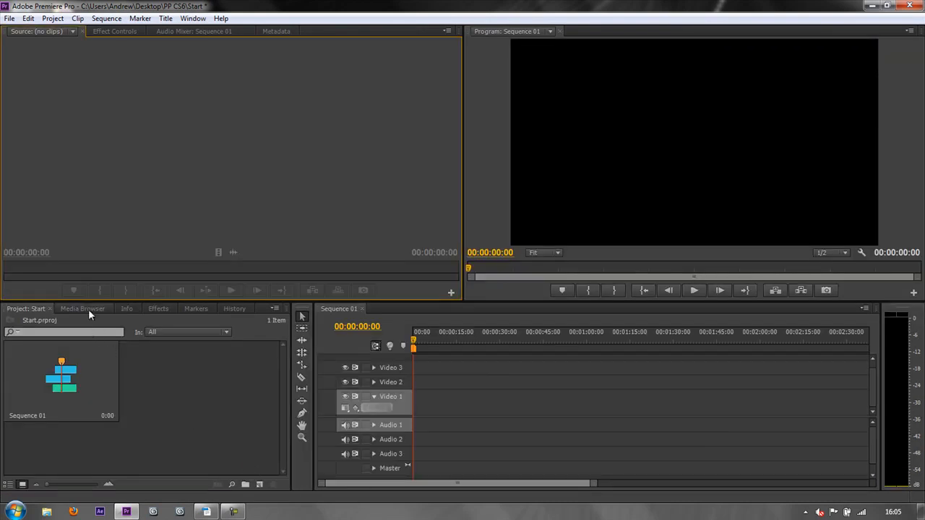
click(83, 310)
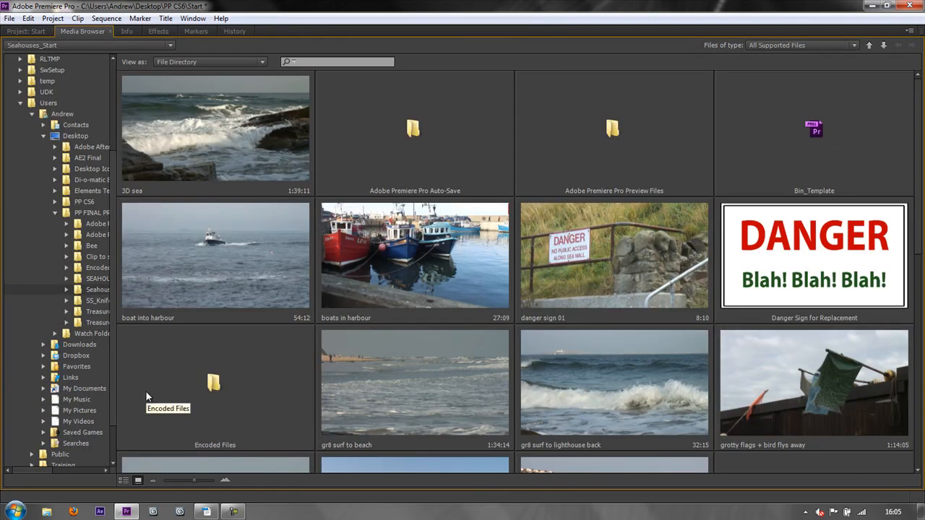
mouse_move(210, 137)
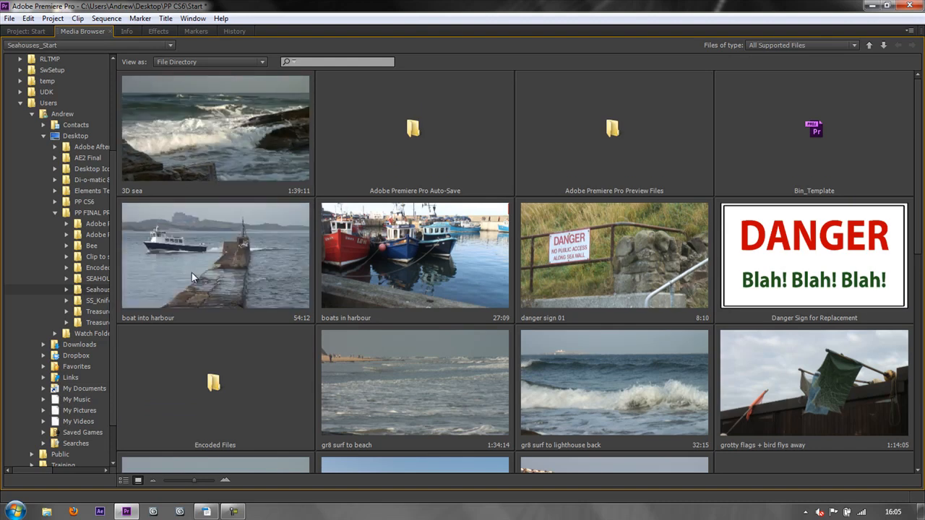
mouse_move(195, 272)
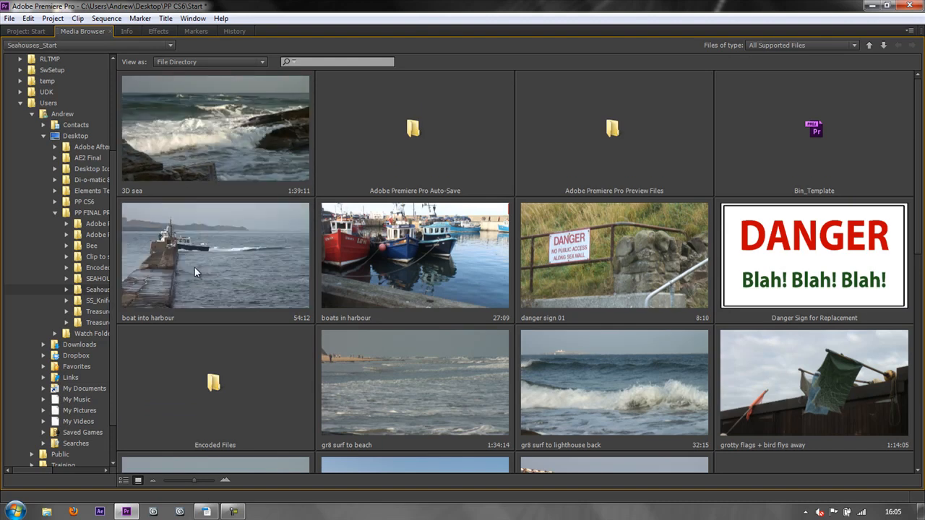
mouse_move(162, 271)
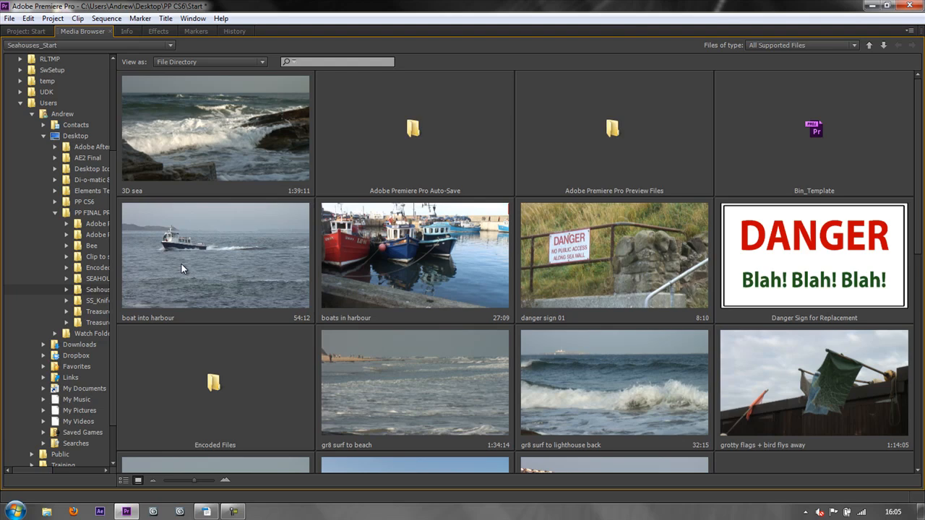
mouse_move(220, 272)
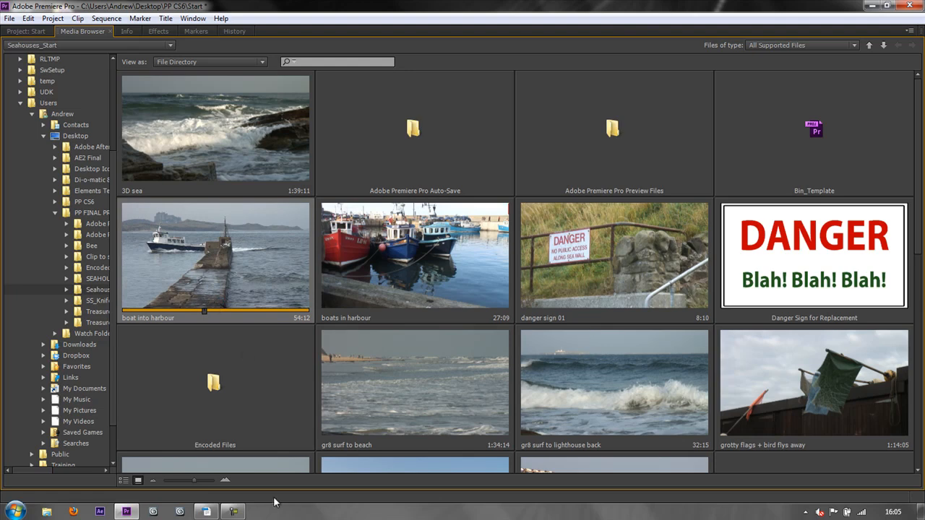
- Hover-scrub the boat into harbour thumbnail and look through the remaining clips
drag(191, 479, 205, 480)
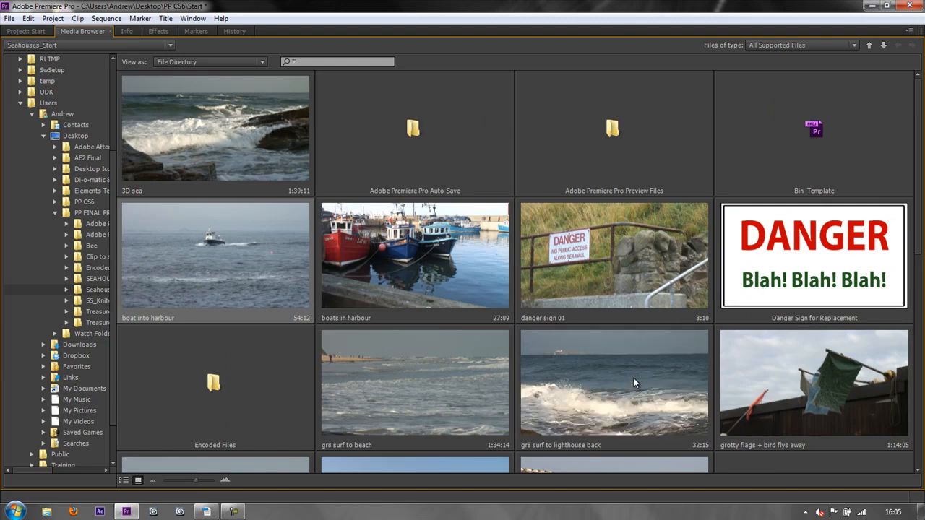
mouse_move(818, 147)
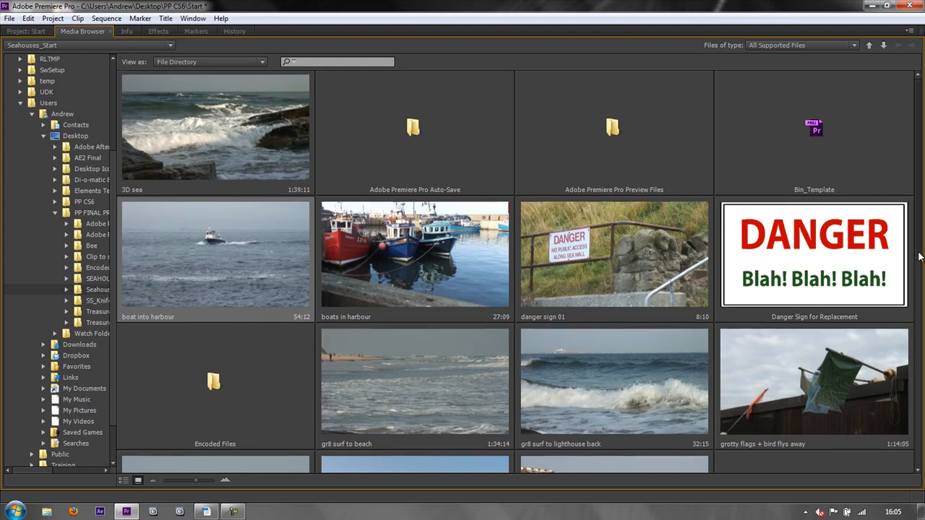
scroll(down, 3)
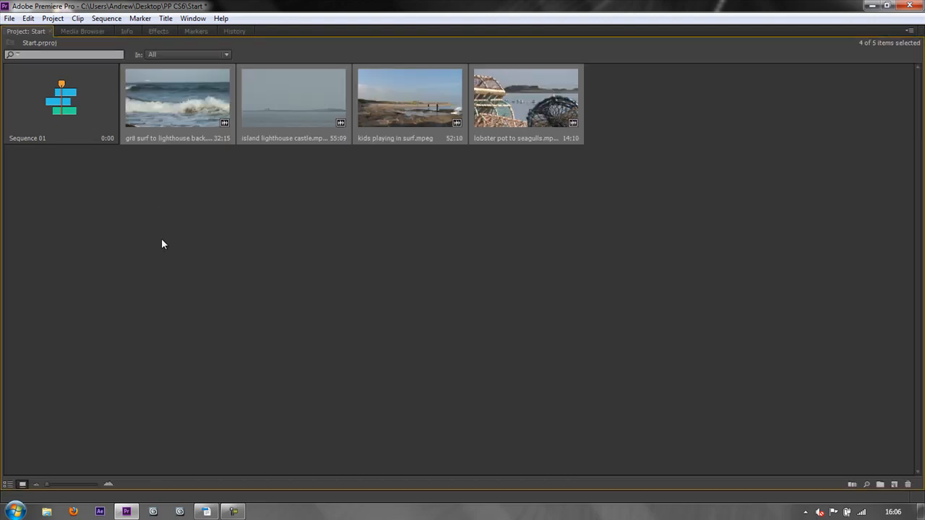
- Deselect the newly imported clips in the project
click(81, 32)
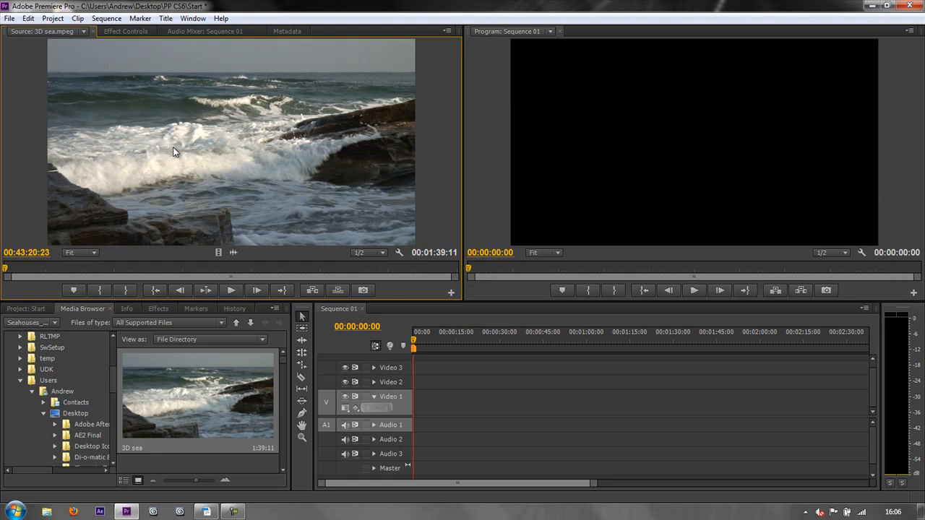
mouse_move(242, 49)
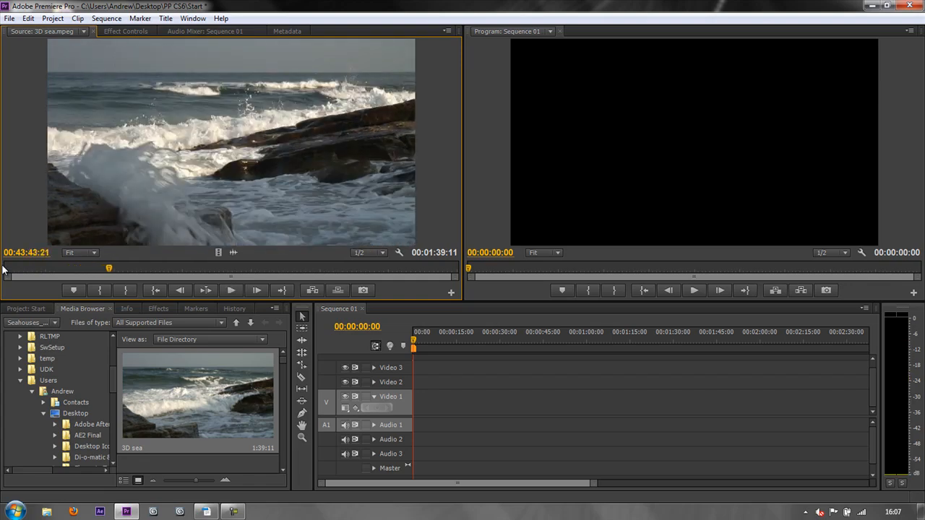
- Mark the in point where the wanted 3D sea footage begins
click(231, 289)
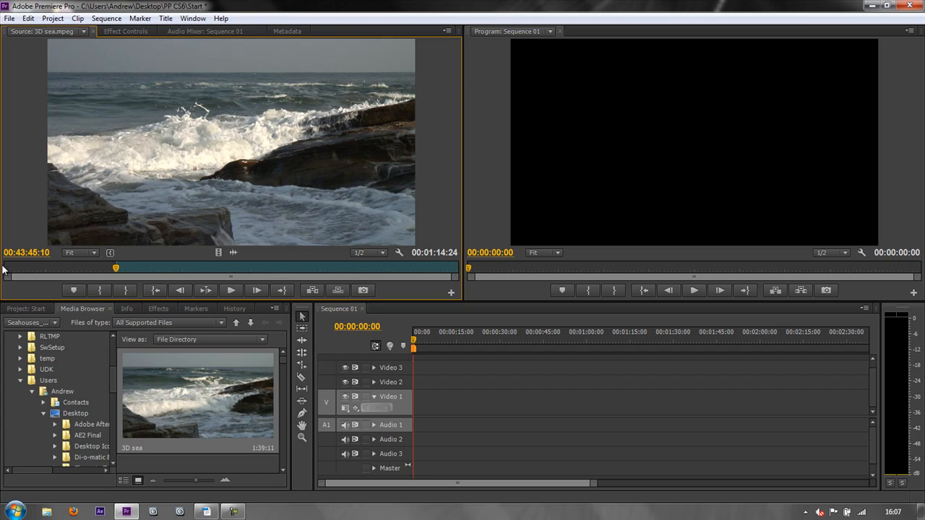
mouse_move(42, 273)
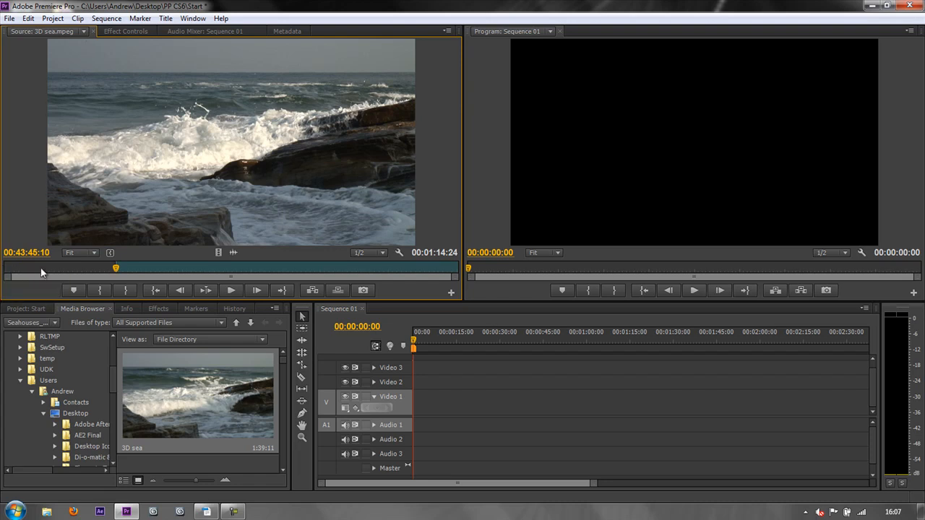
mouse_move(82, 263)
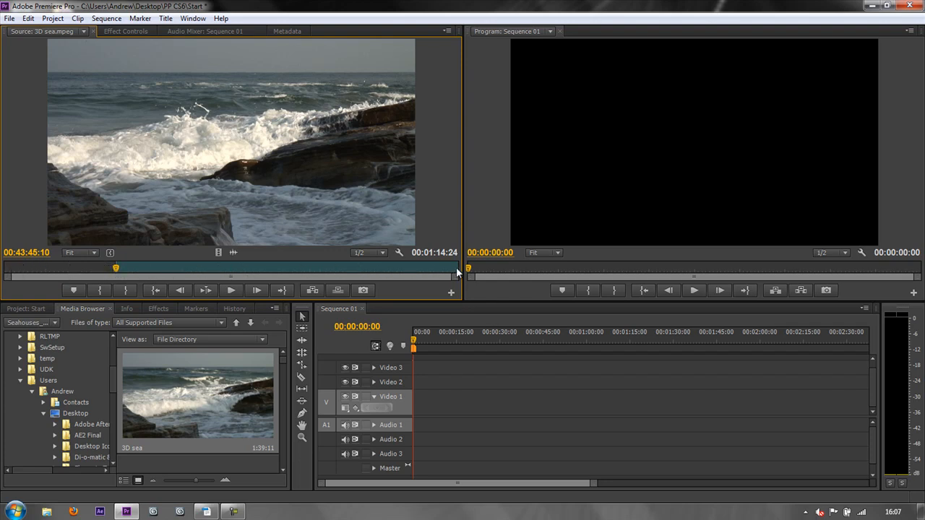
mouse_move(101, 297)
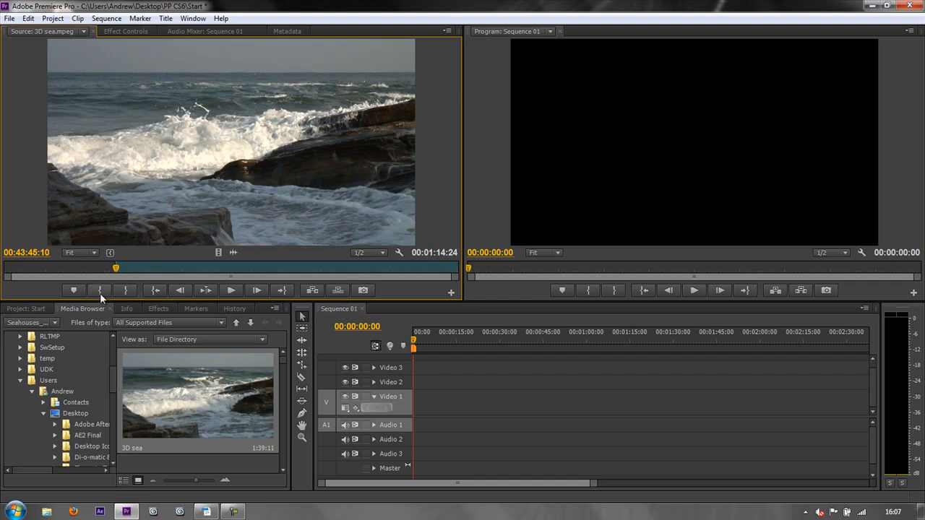
mouse_move(102, 292)
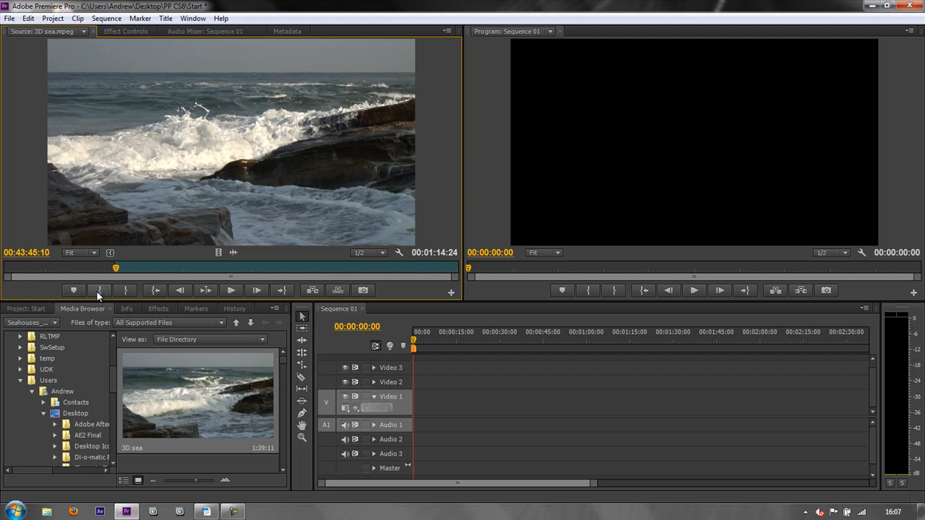
mouse_move(124, 289)
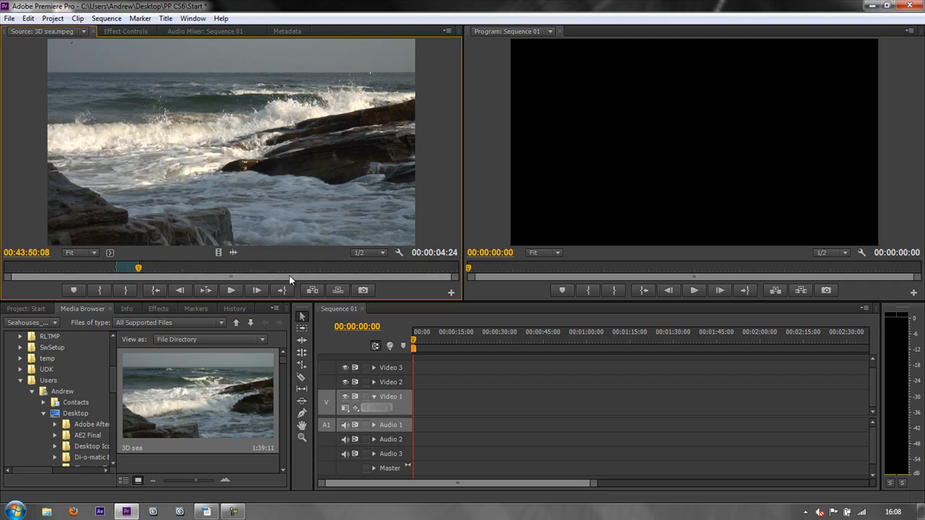
mouse_move(162, 263)
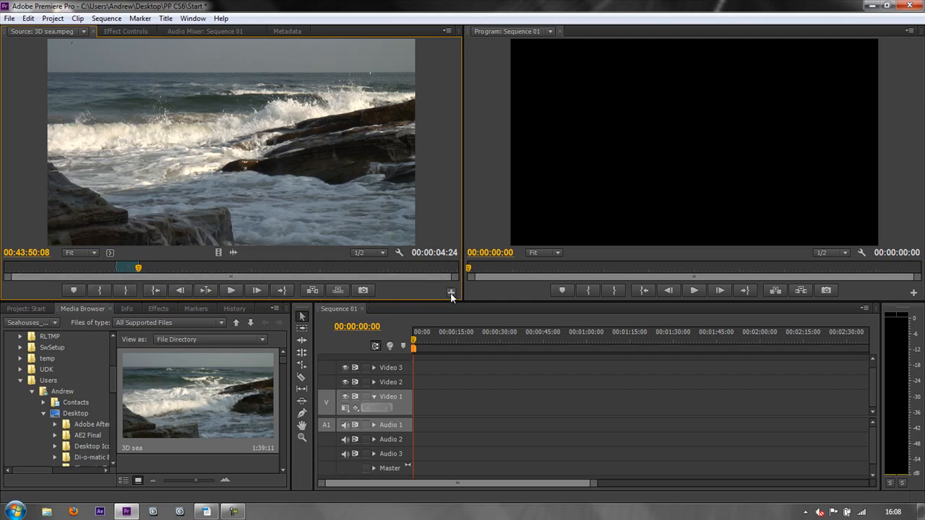
mouse_move(451, 295)
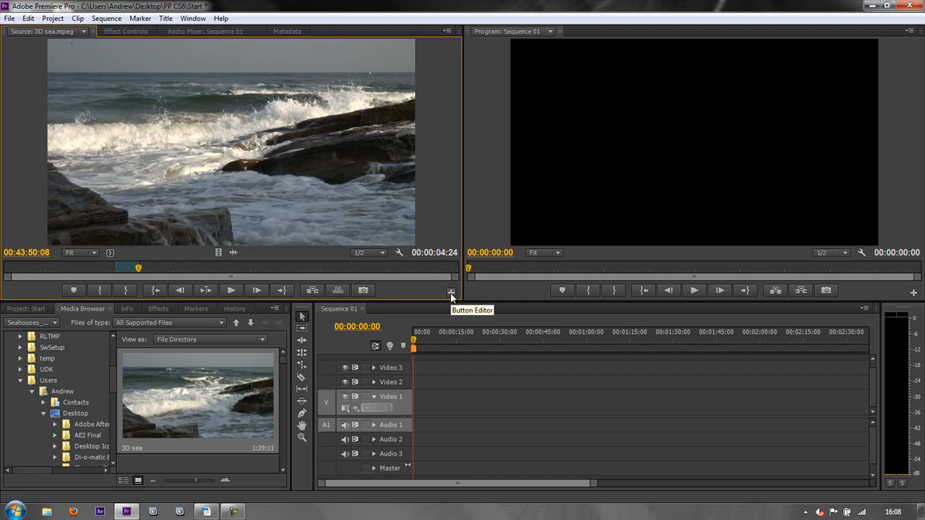
- Customise the Source Monitor's playback and editing controls in the Button Editor
click(451, 292)
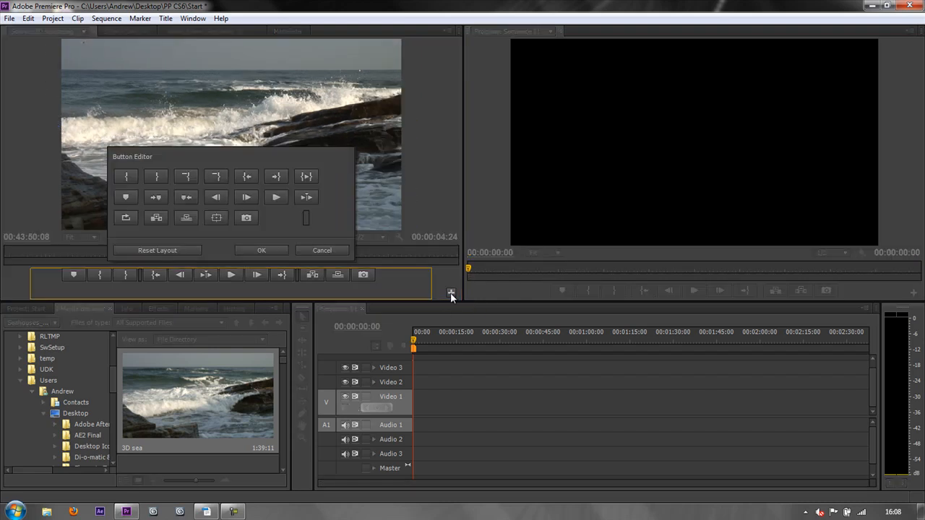
mouse_move(306, 176)
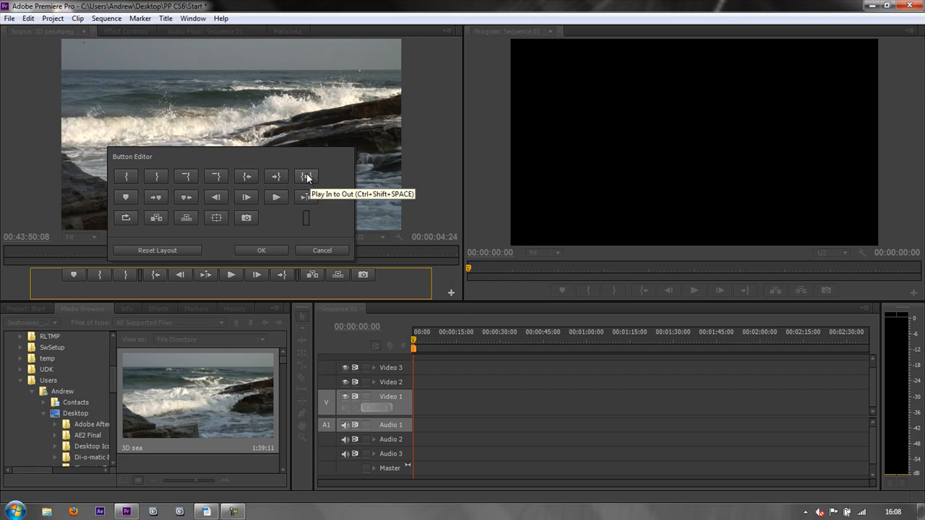
mouse_move(217, 282)
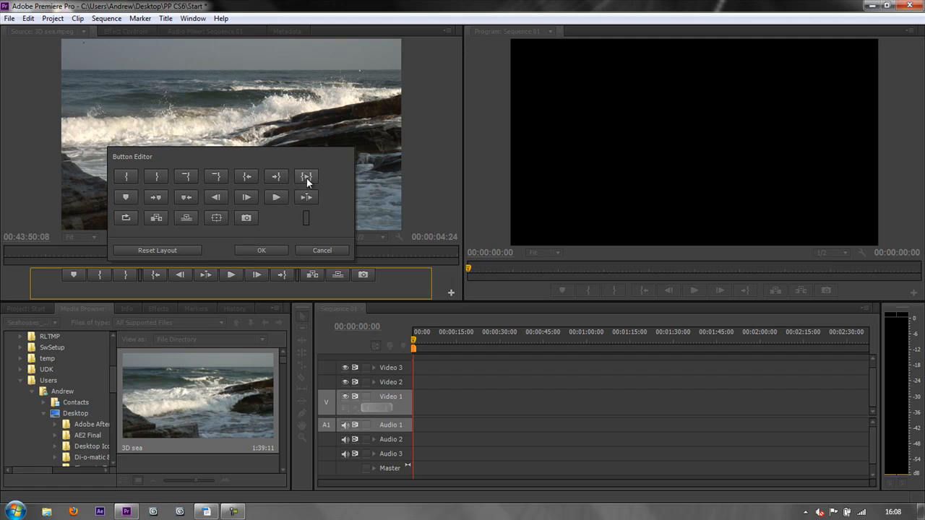
click(261, 250)
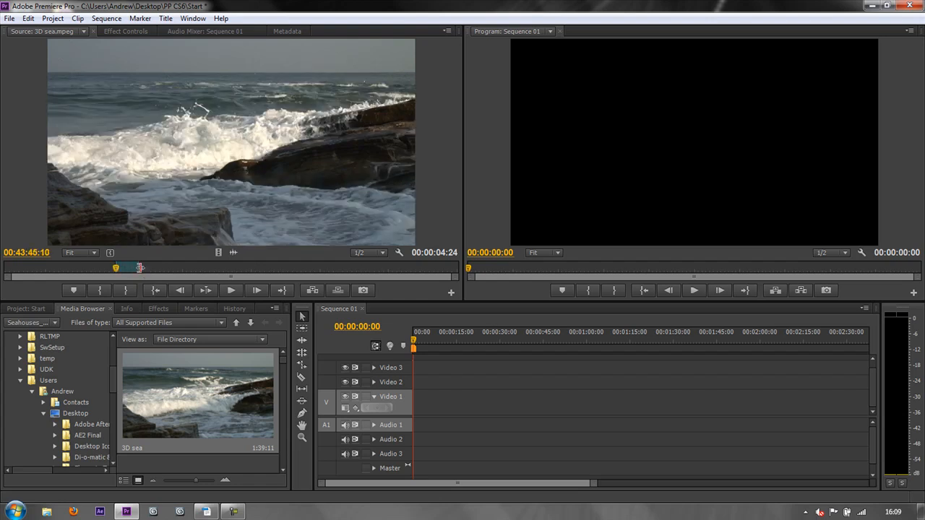
- Scrub the Source Monitor playhead to a later frame of the sea clip
drag(130, 267, 141, 270)
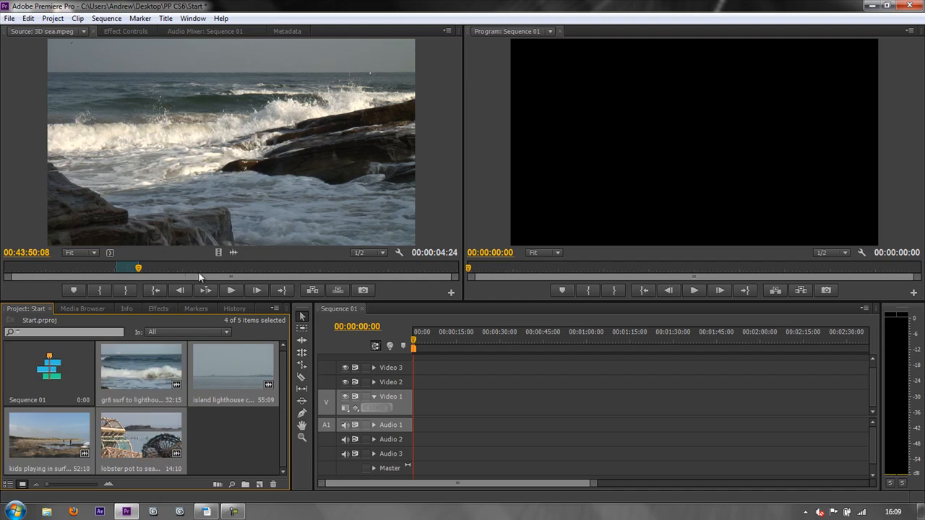
mouse_move(231, 461)
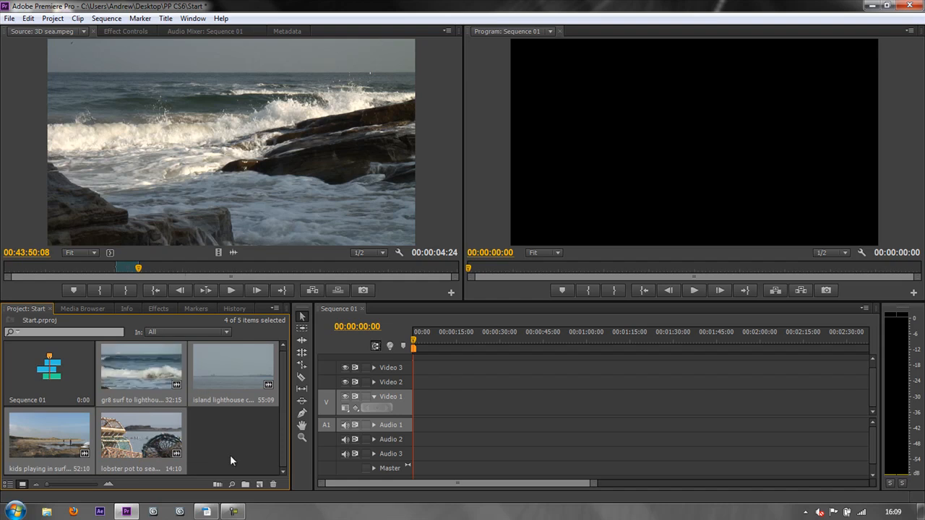
mouse_move(267, 152)
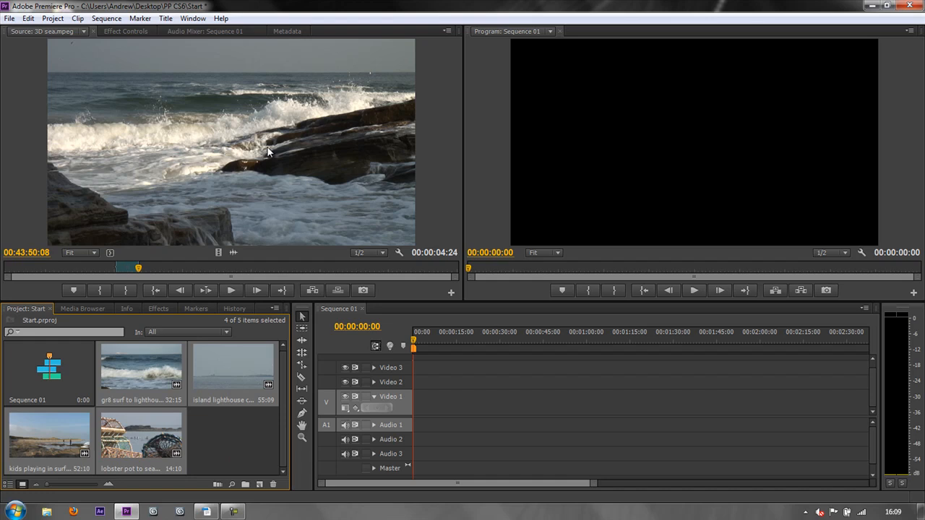
mouse_move(260, 159)
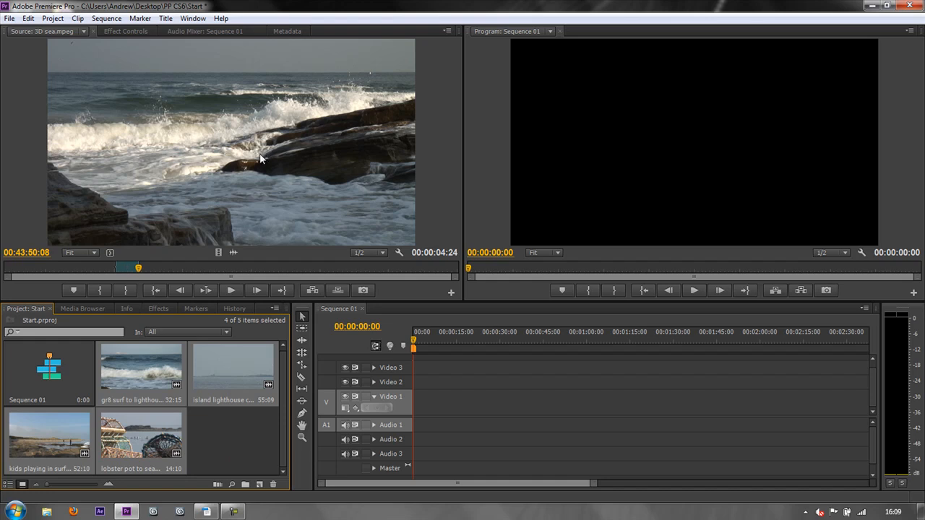
mouse_move(142, 331)
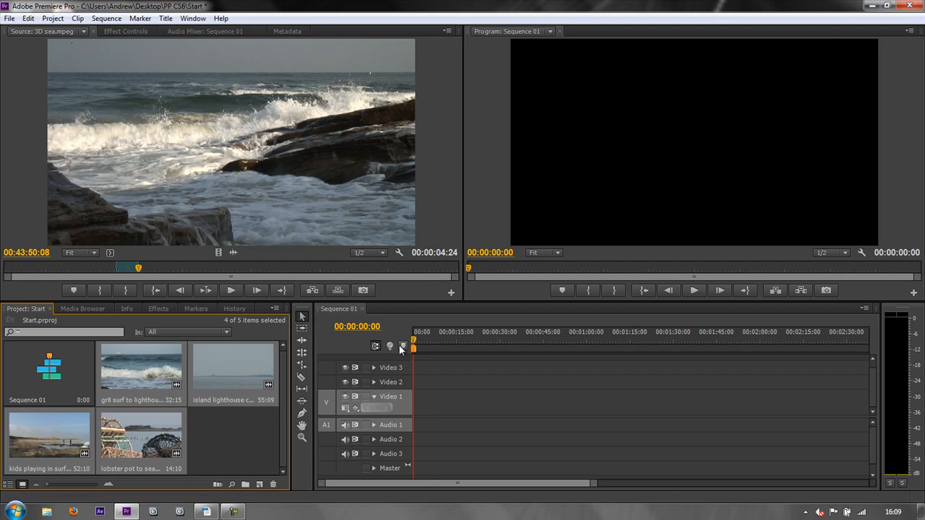
mouse_move(431, 404)
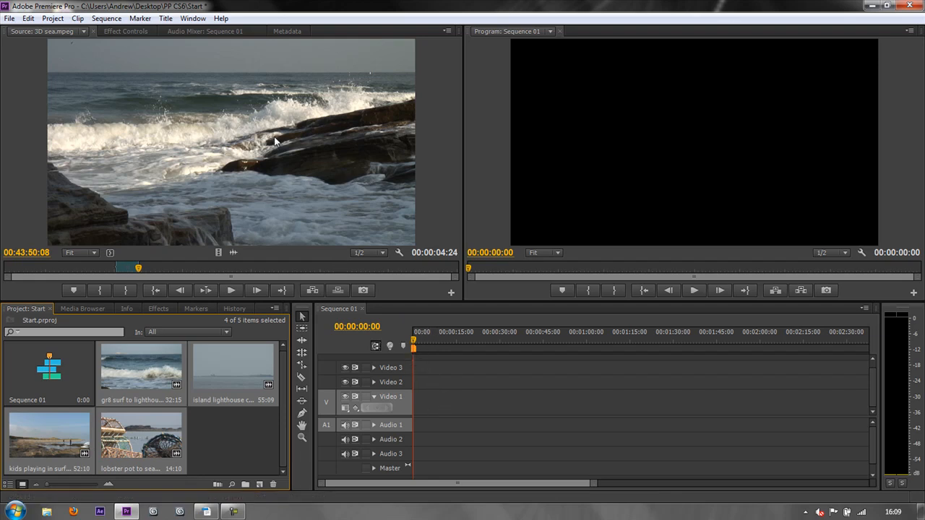
mouse_move(231, 358)
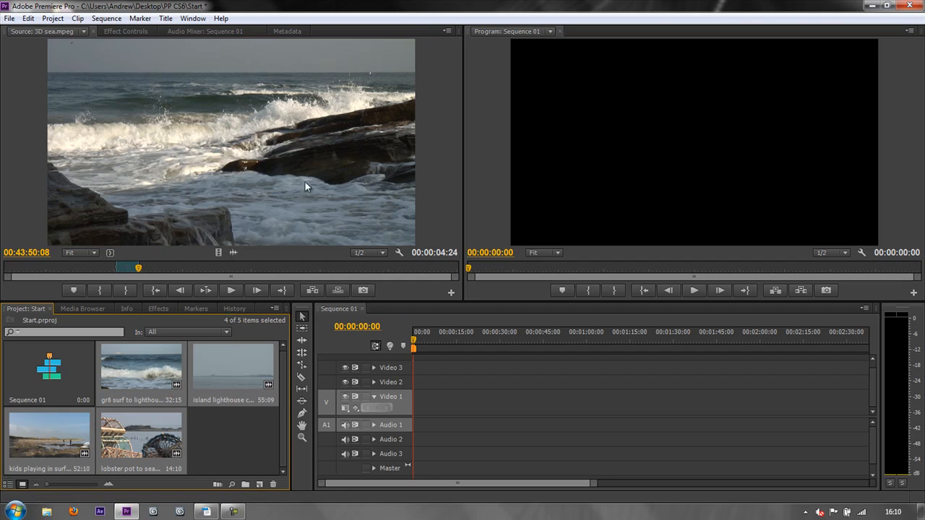
mouse_move(402, 341)
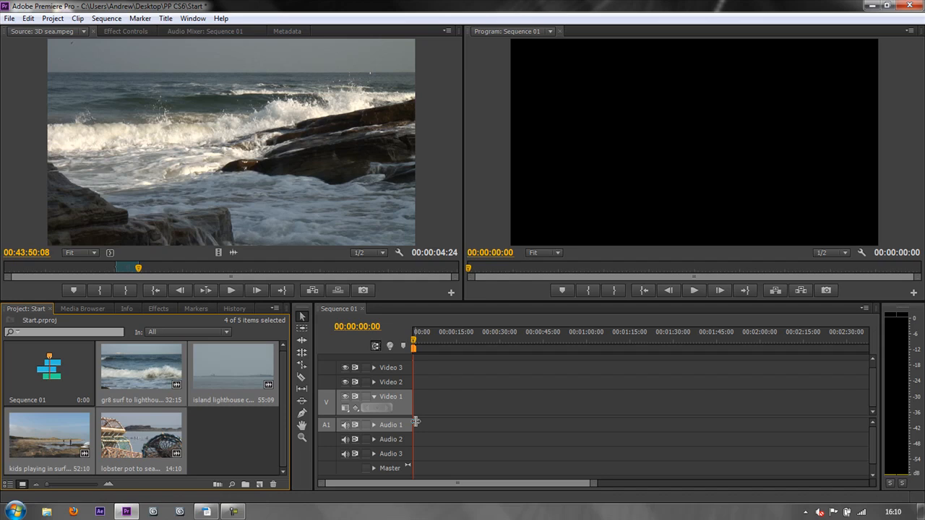
mouse_move(304, 152)
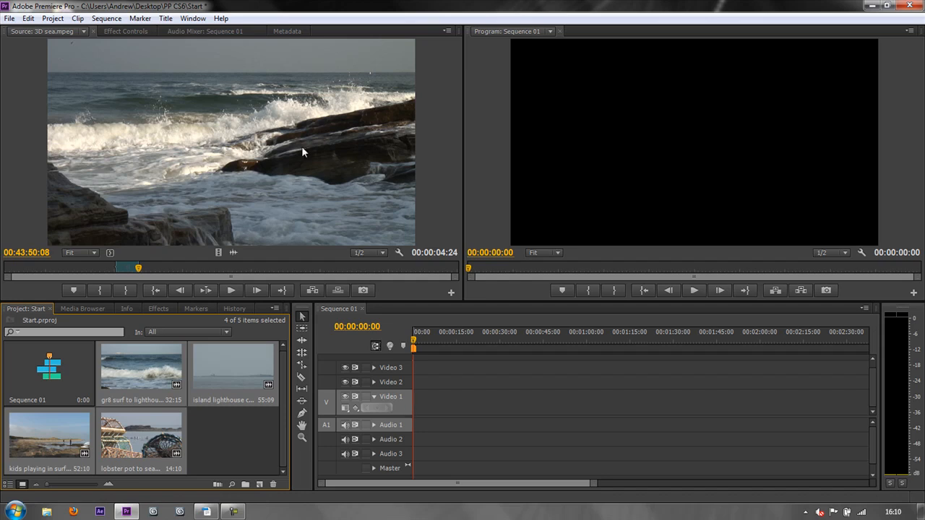
mouse_move(303, 246)
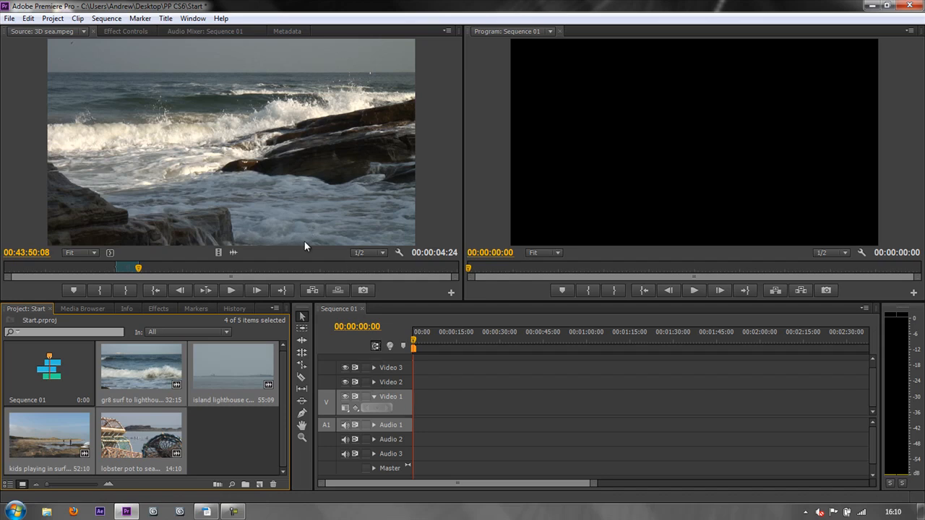
mouse_move(312, 289)
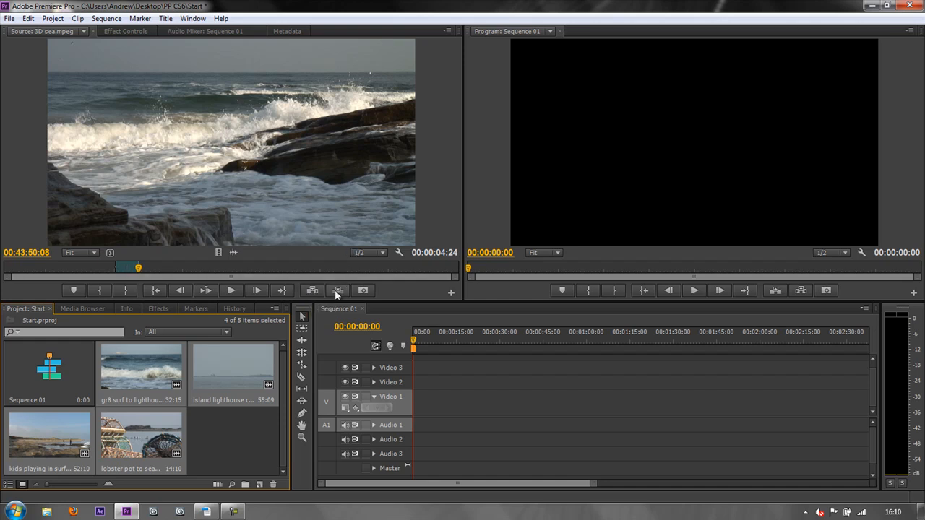
mouse_move(337, 290)
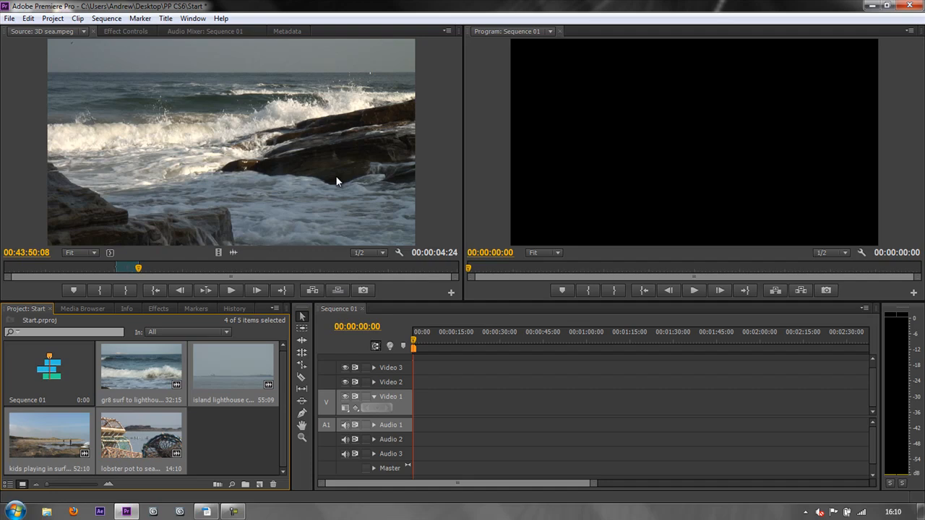
mouse_move(336, 179)
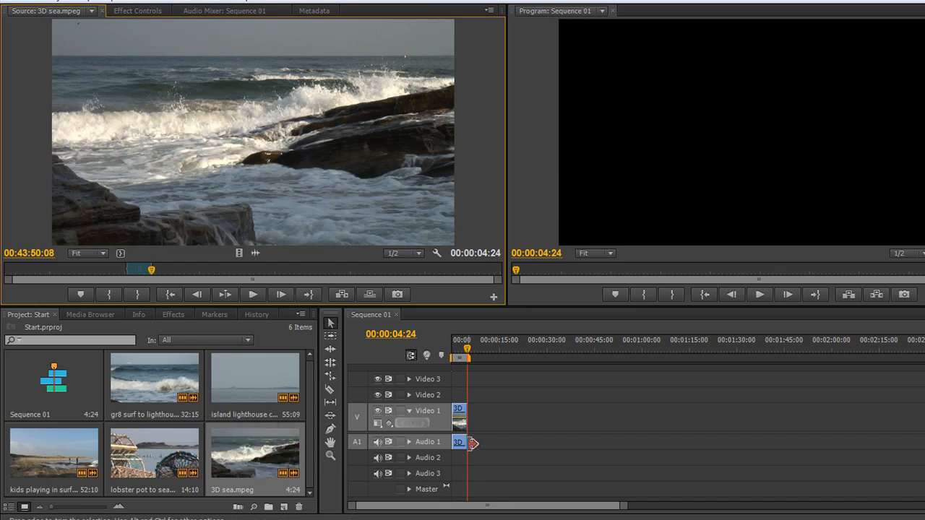
mouse_move(482, 451)
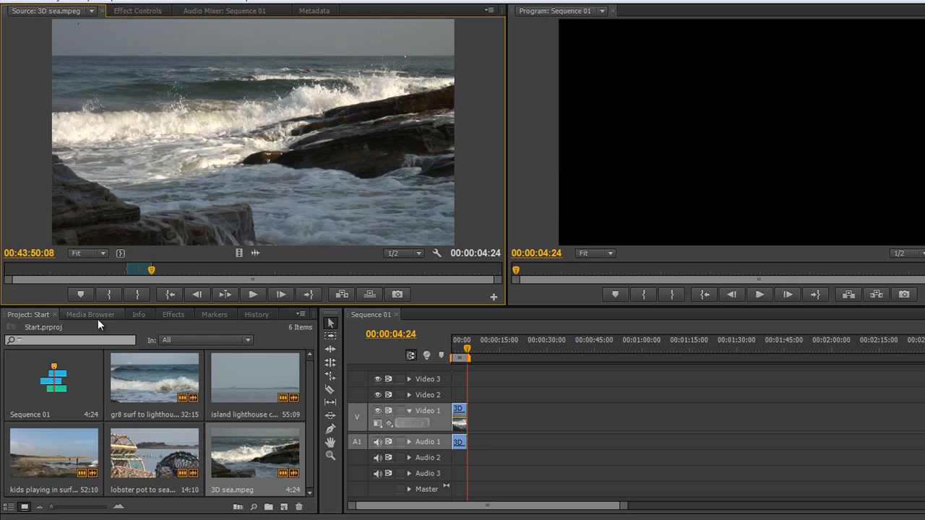
click(89, 315)
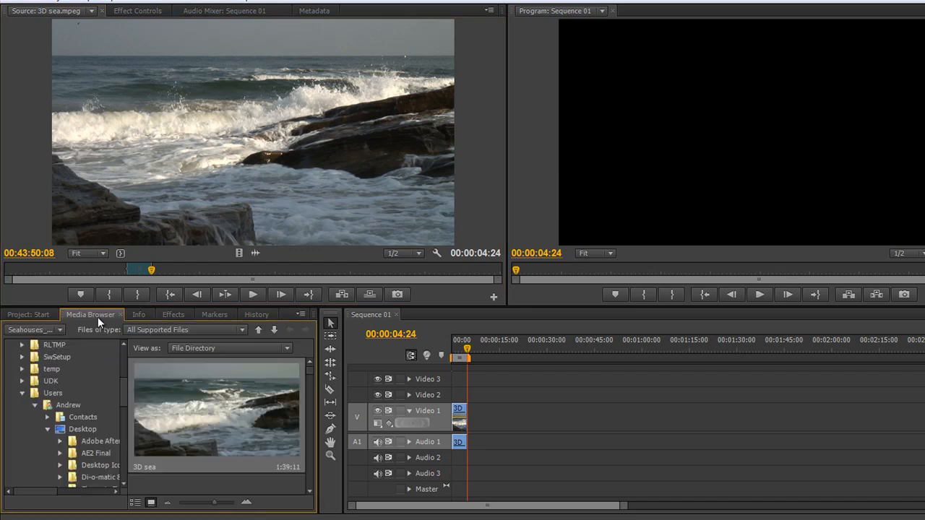
mouse_move(205, 150)
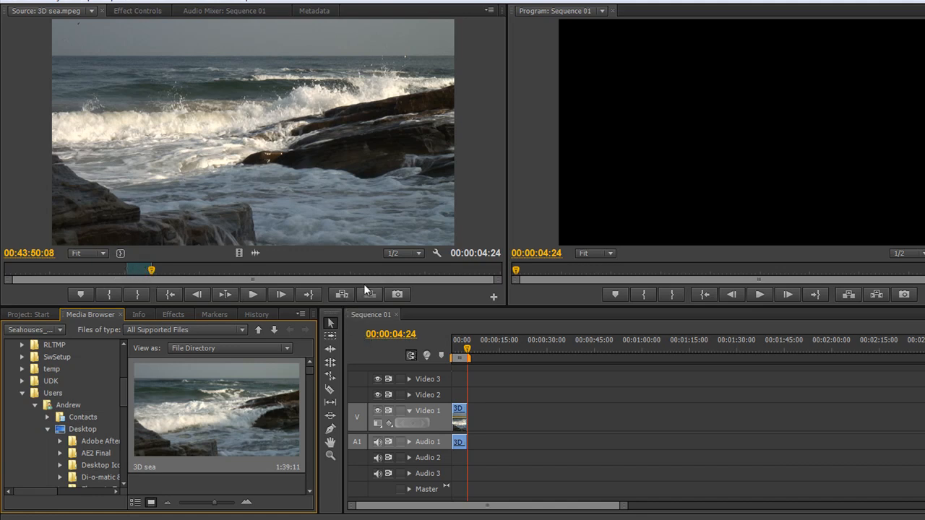
mouse_move(341, 295)
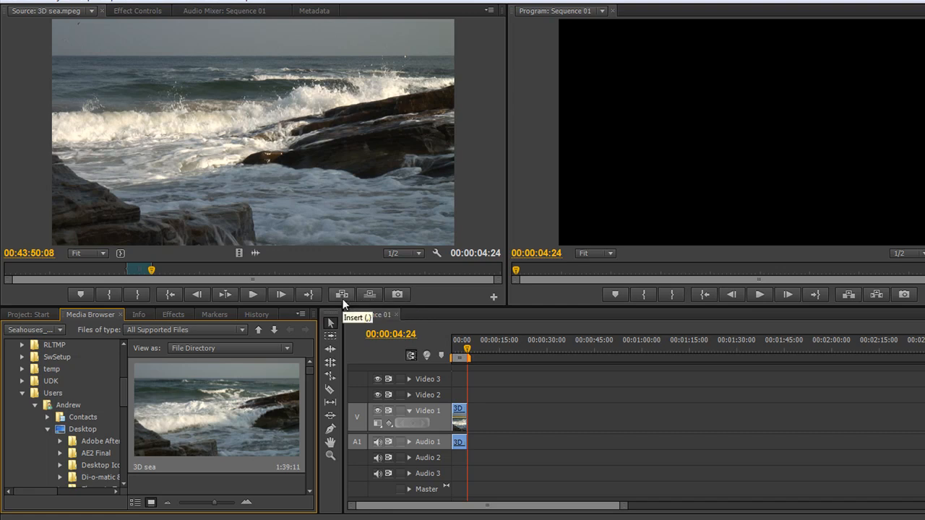
mouse_move(370, 295)
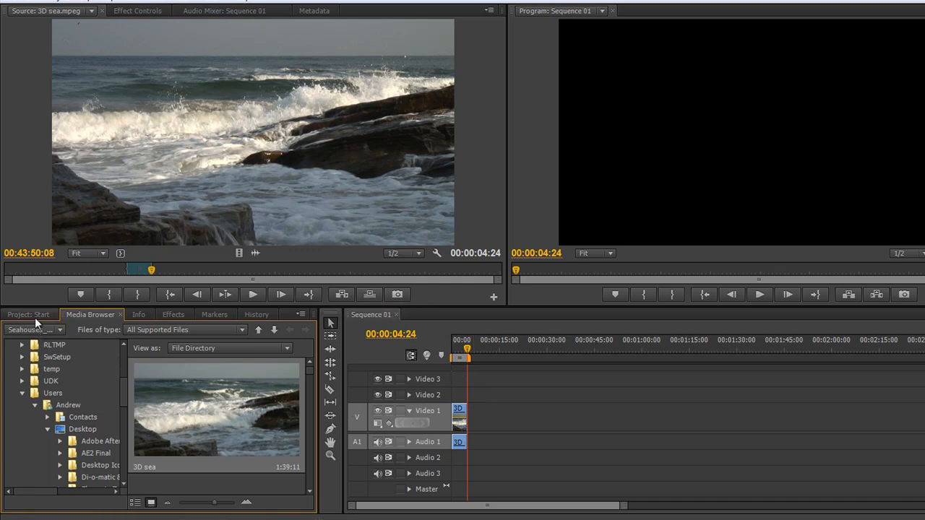
click(22, 315)
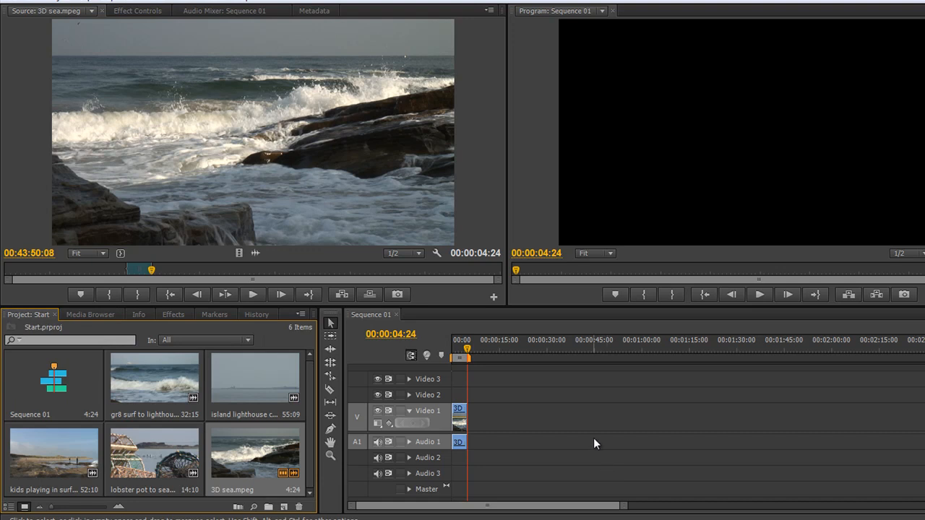
mouse_move(556, 412)
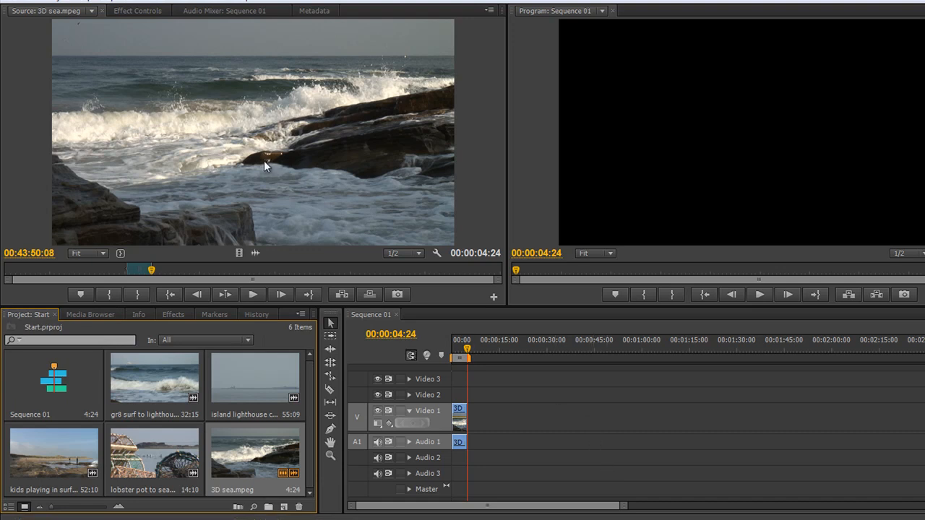
mouse_move(262, 168)
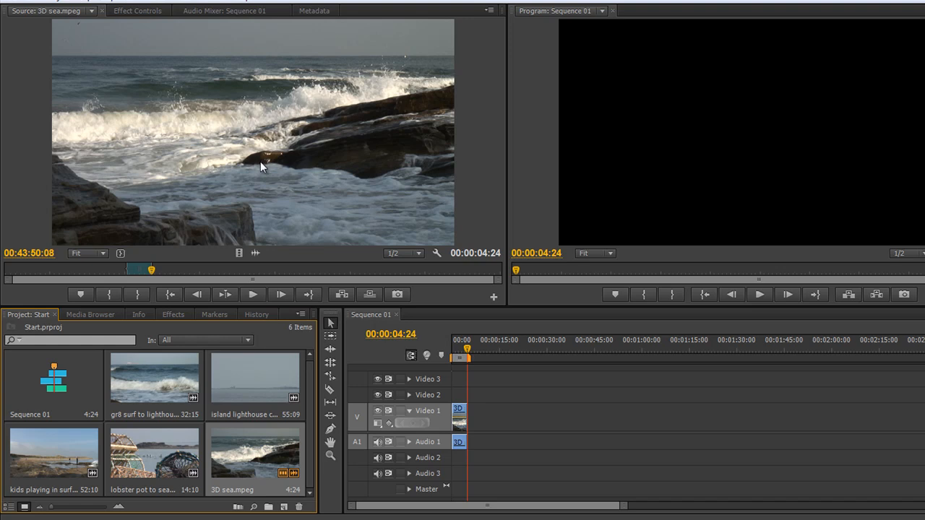
mouse_move(253, 175)
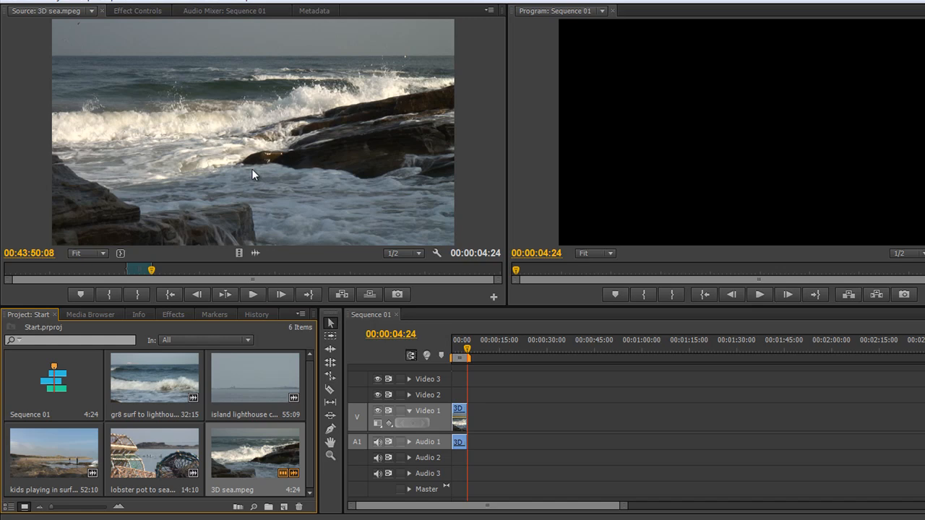
mouse_move(475, 86)
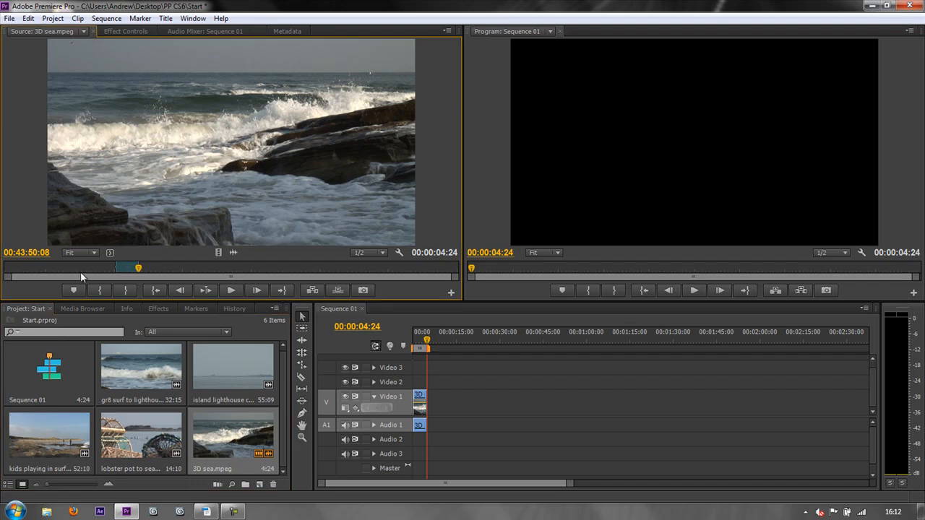
mouse_move(179, 244)
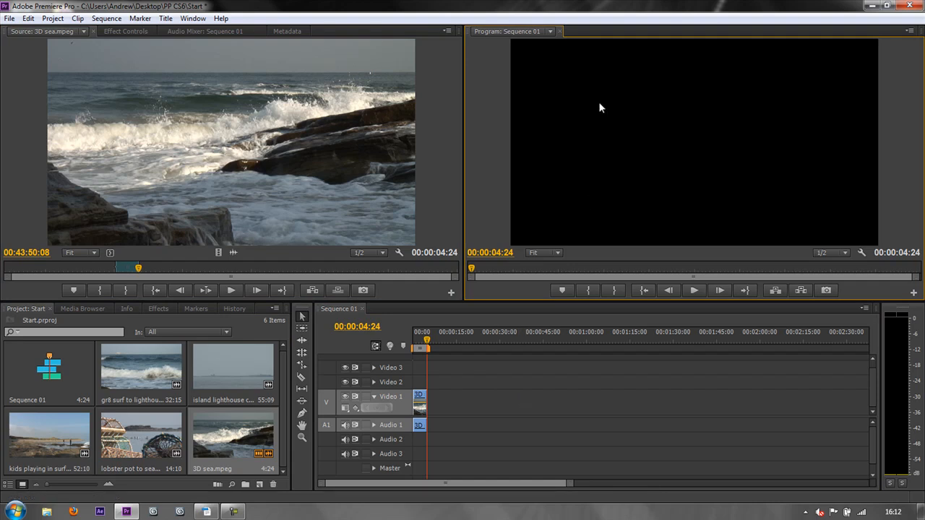
- Look over the Effect Controls, Audio Mixer and Effects panels
click(125, 32)
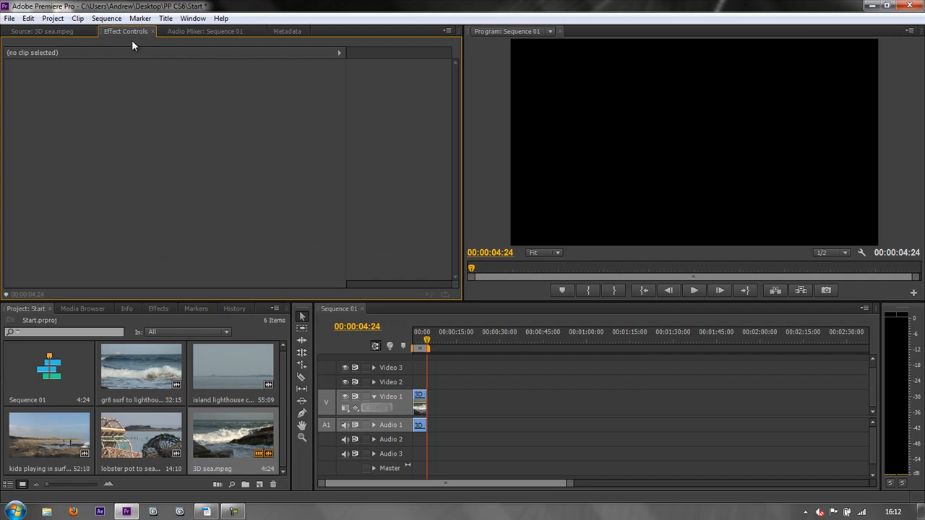
click(205, 32)
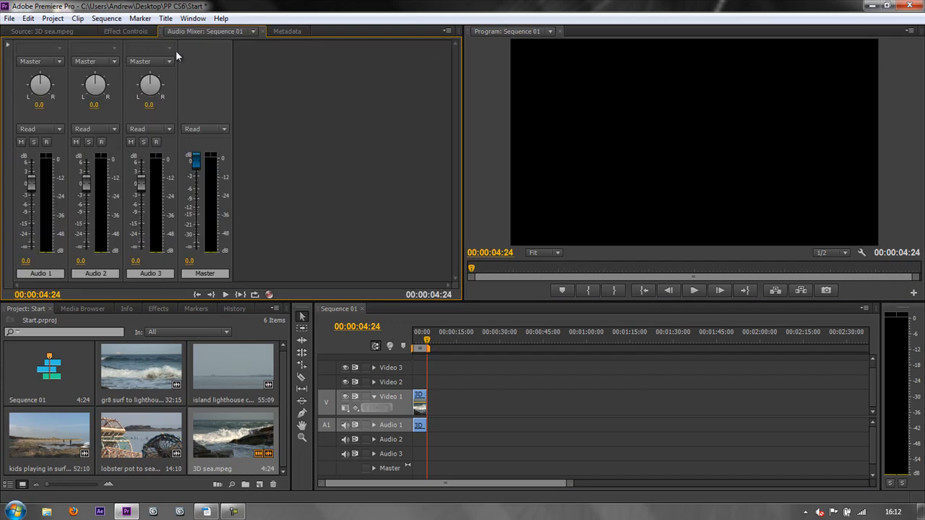
click(157, 309)
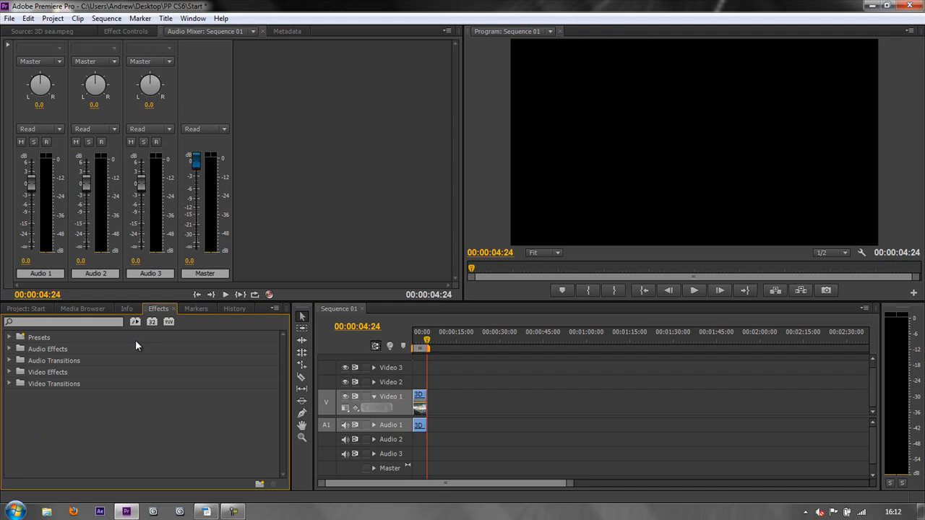
click(82, 310)
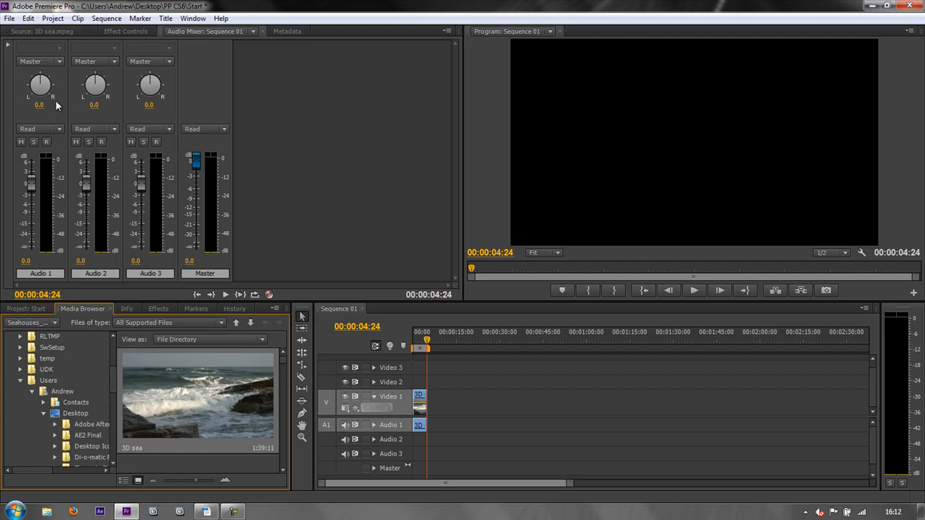
mouse_move(93, 320)
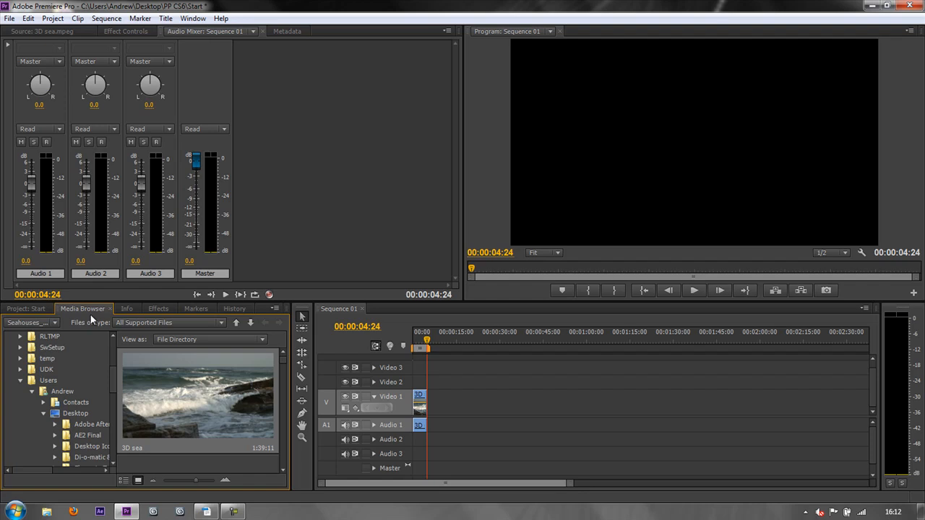
- Show the 3D sea clip in the Source Monitor and return to the project's clip list
click(26, 309)
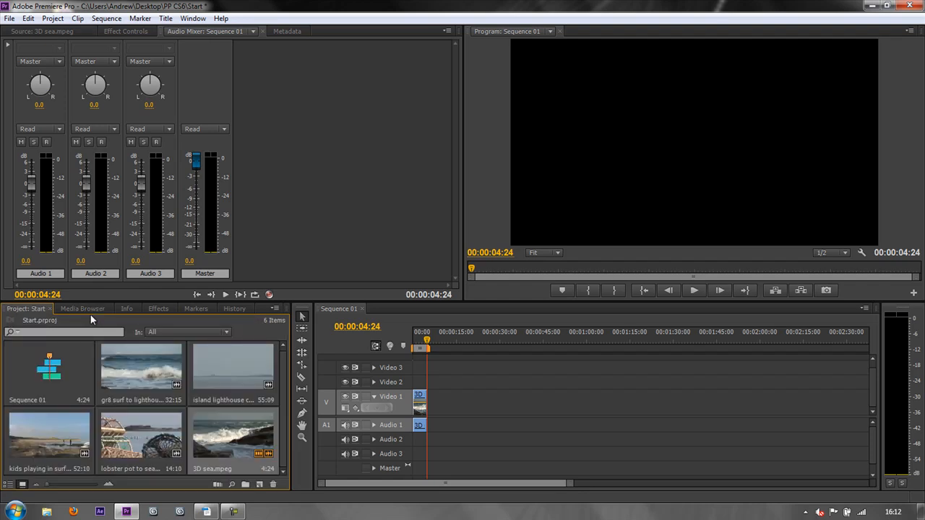
click(83, 309)
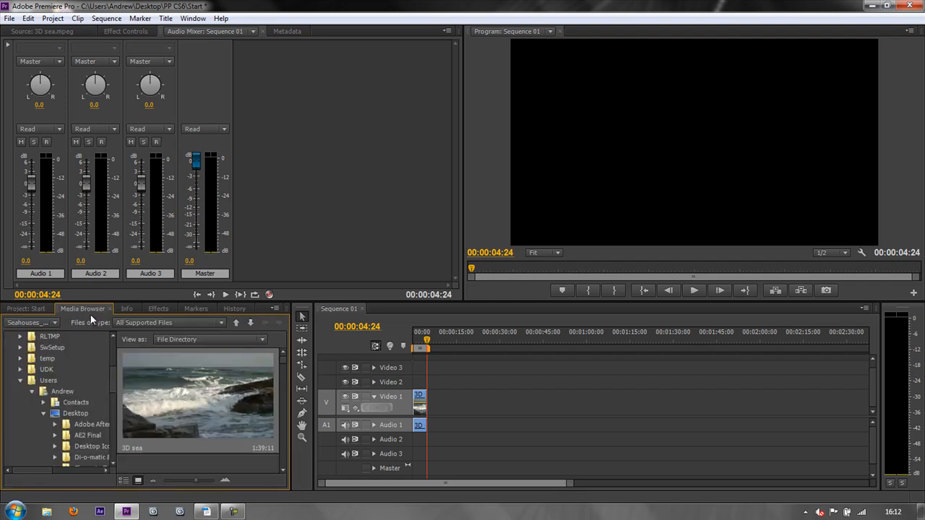
click(41, 32)
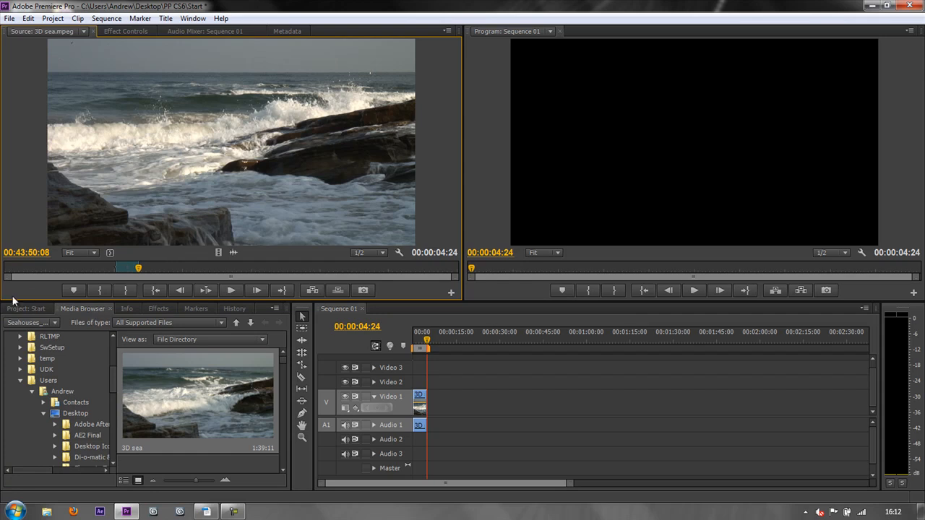
click(26, 309)
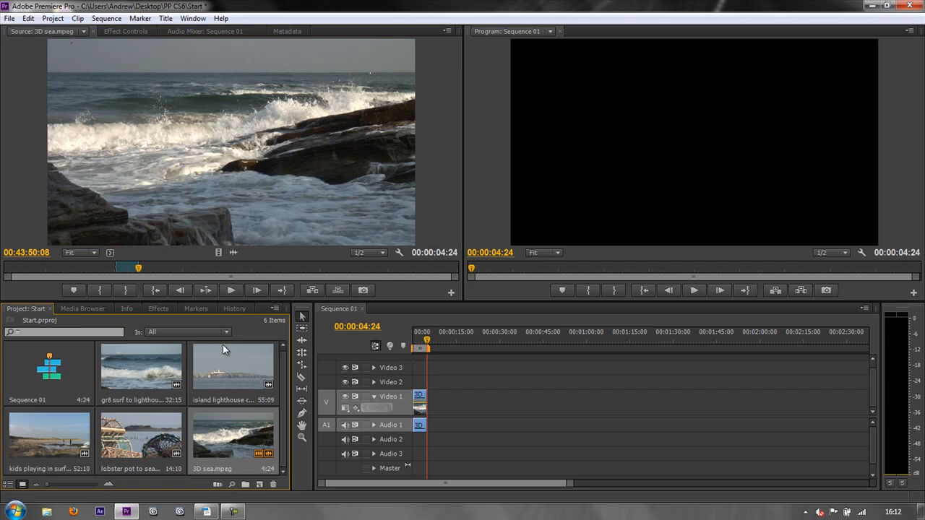
- Bring up the File menu to launch Browse in Adobe Bridge
click(9, 18)
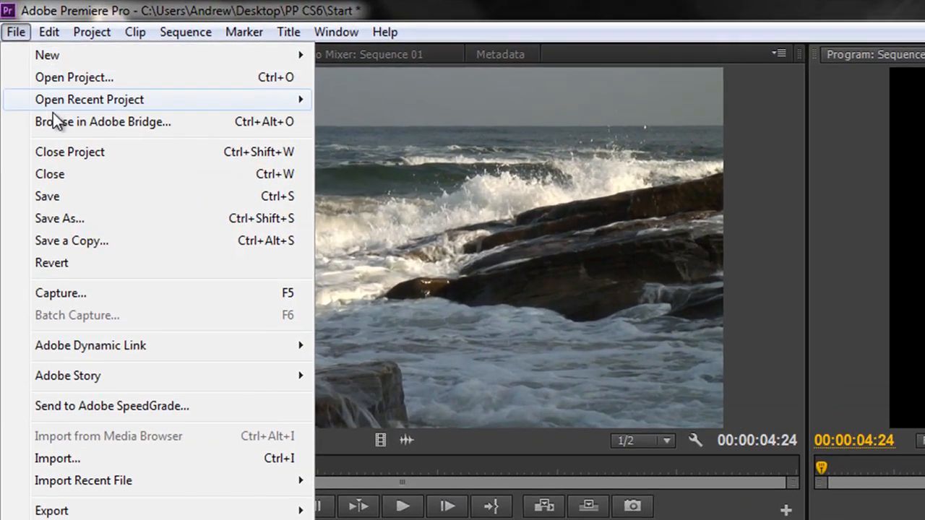
mouse_move(75, 130)
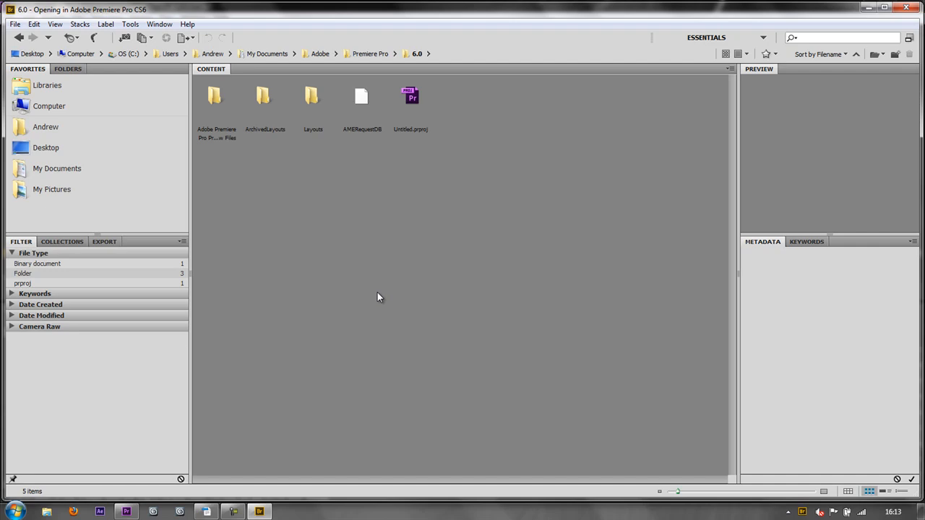
mouse_move(49, 162)
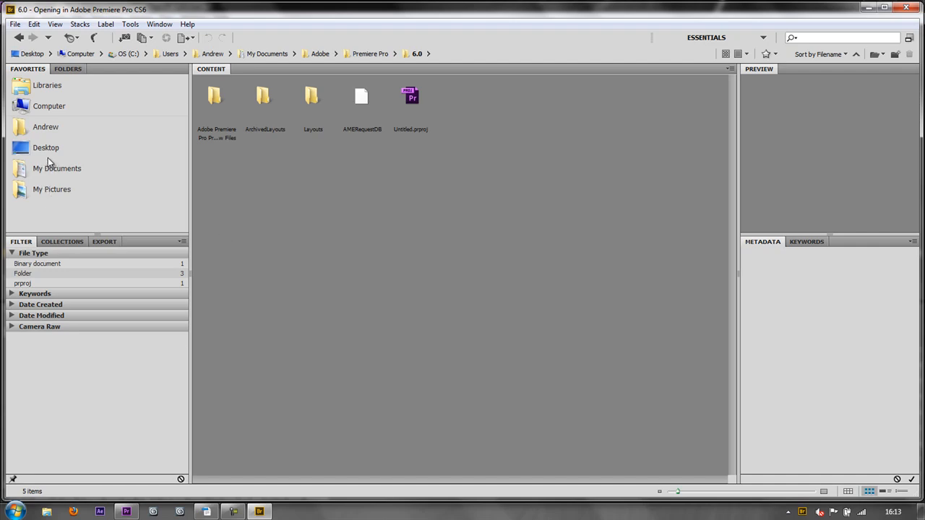
- Navigate from Desktop through PP FINAL PROJECTS > SEAHOUSES ASSETS > Seahouses > Pics and preview Seals.jpg
click(46, 147)
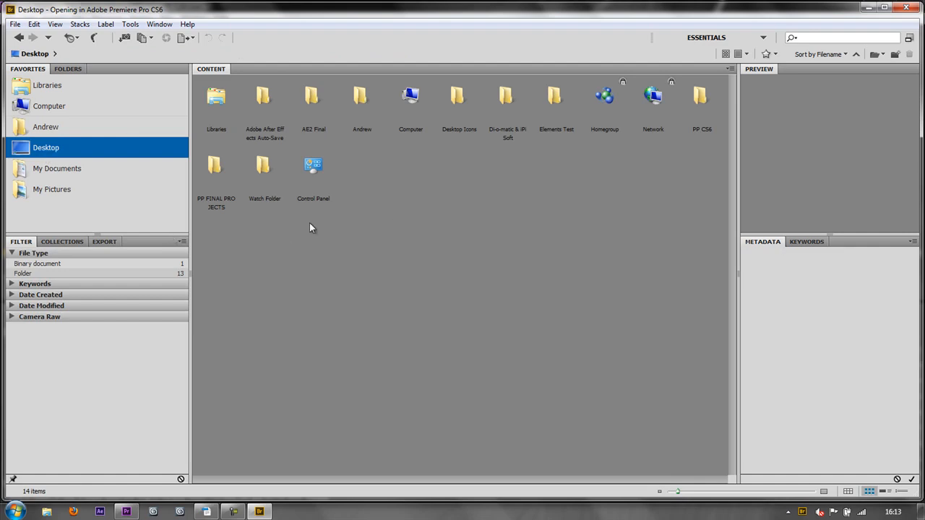
double_click(217, 98)
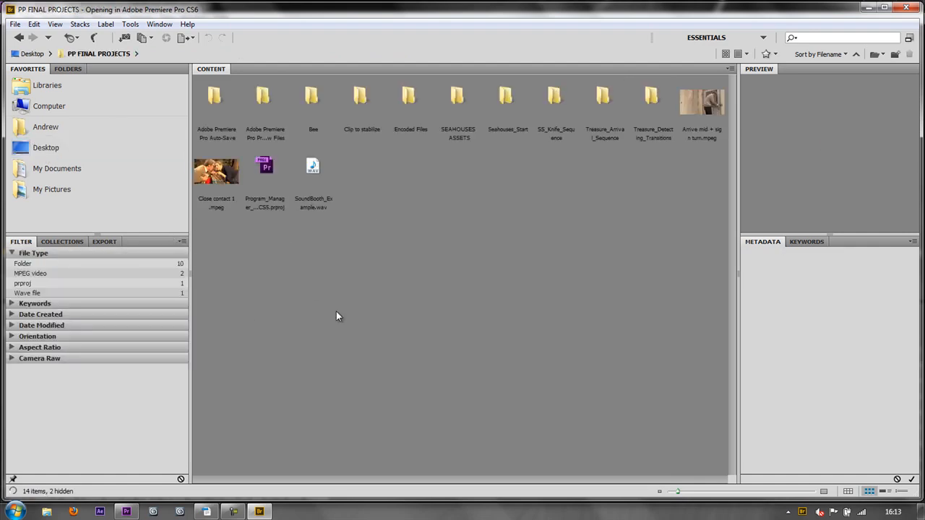
double_click(456, 96)
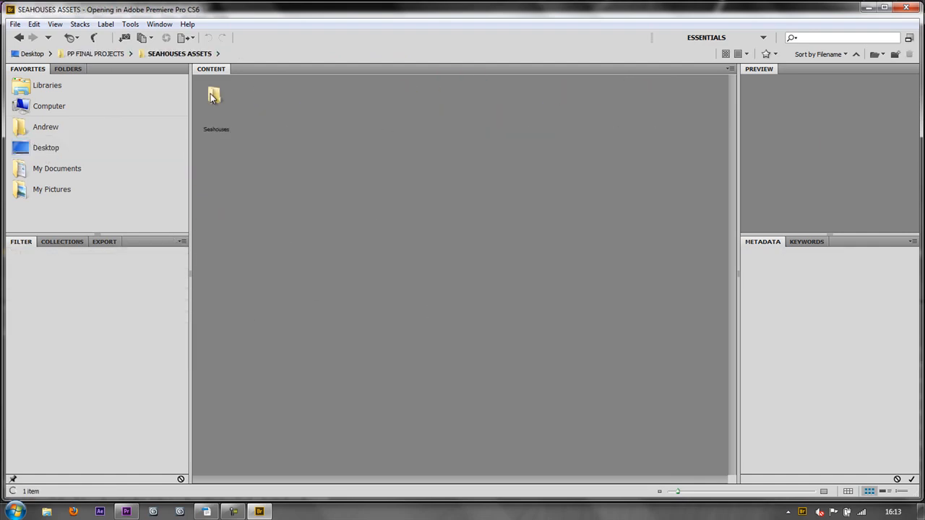
double_click(214, 95)
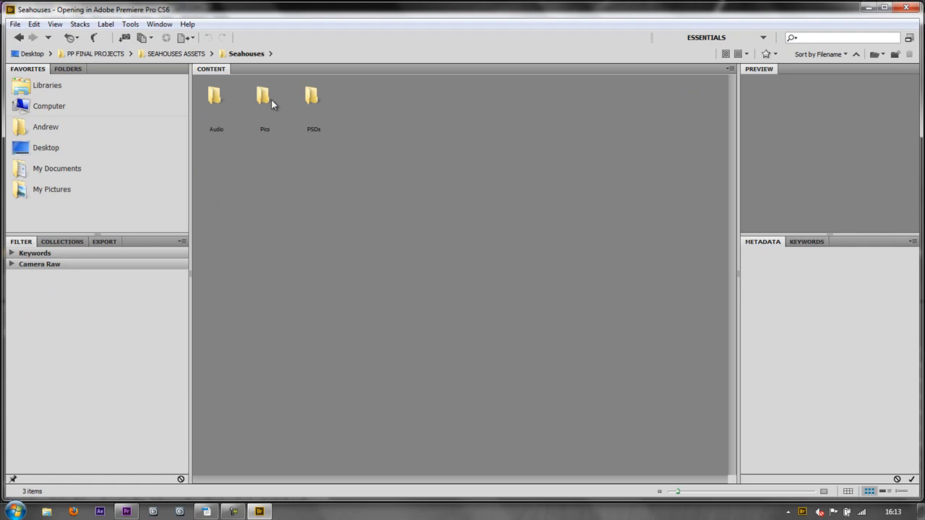
double_click(265, 95)
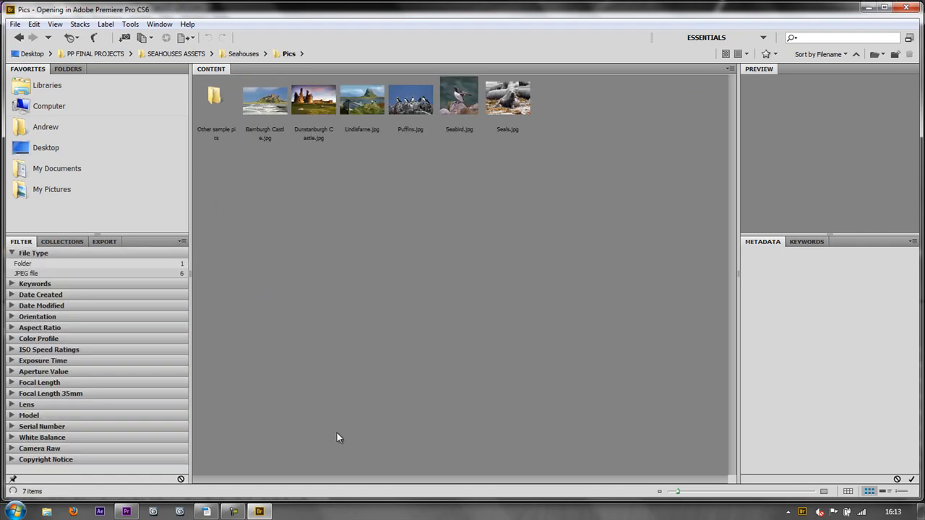
click(506, 98)
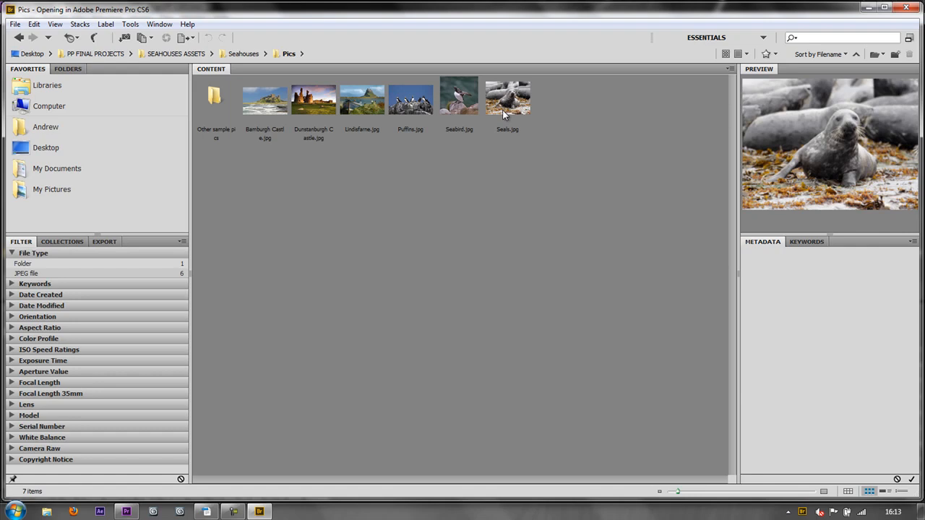
click(506, 98)
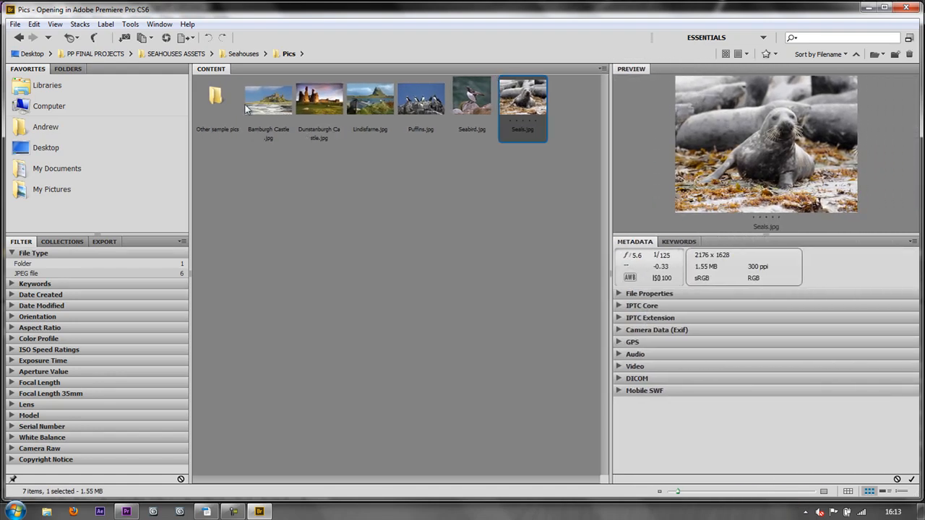
- Go back to Seahouses, enter the Audio folder and load the first WAV track's preview
click(245, 53)
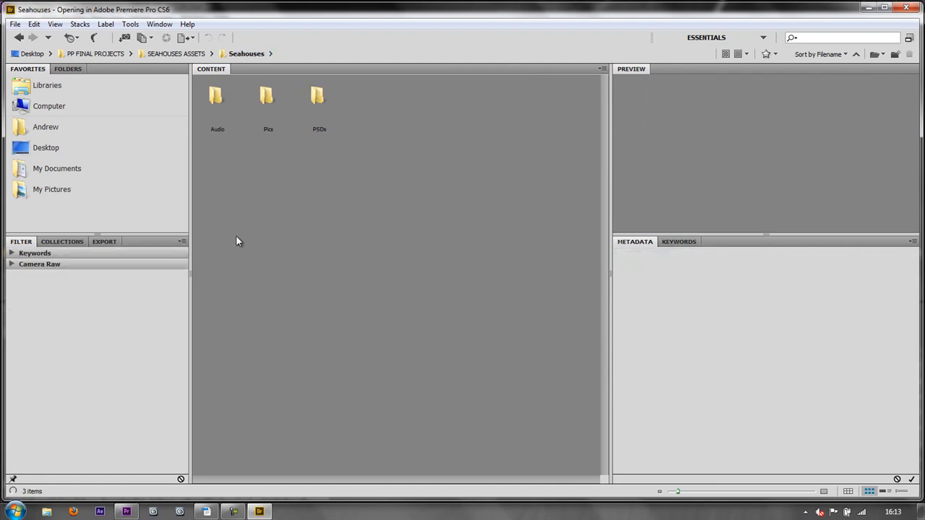
double_click(217, 101)
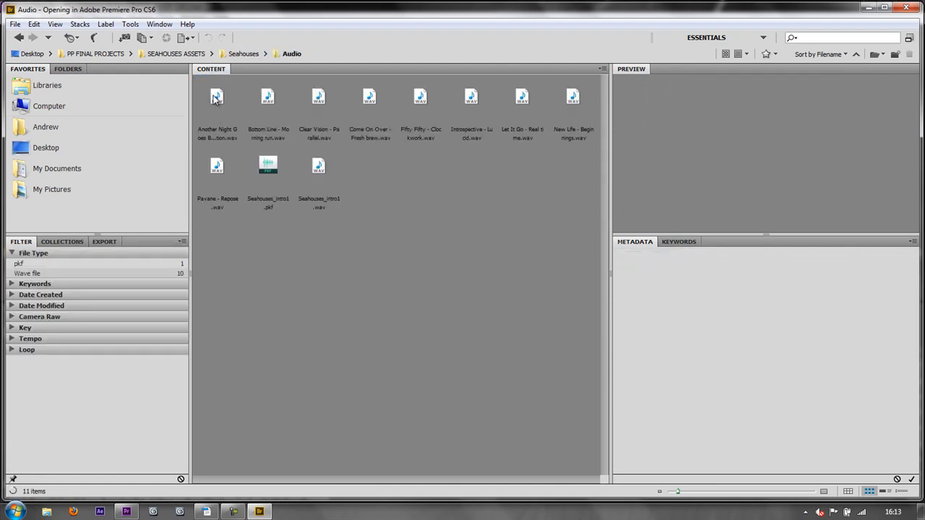
click(216, 108)
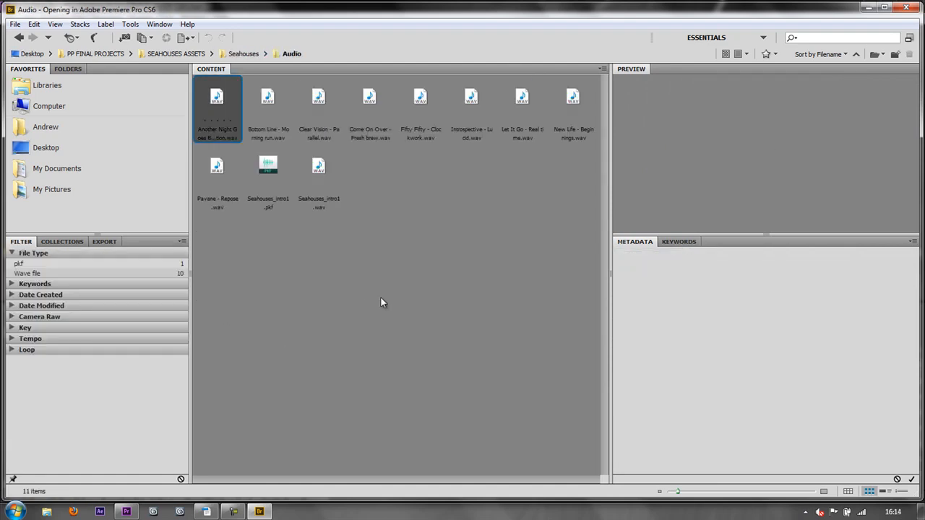
click(217, 108)
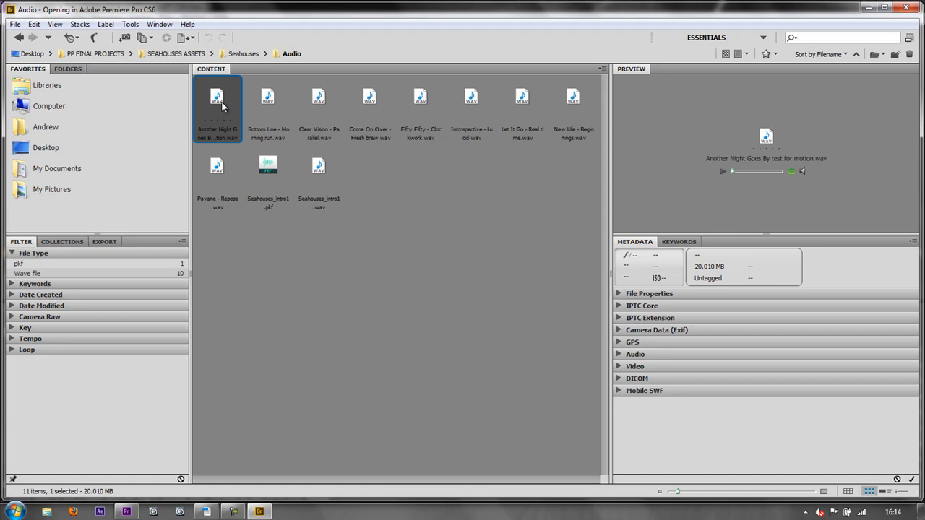
mouse_move(396, 277)
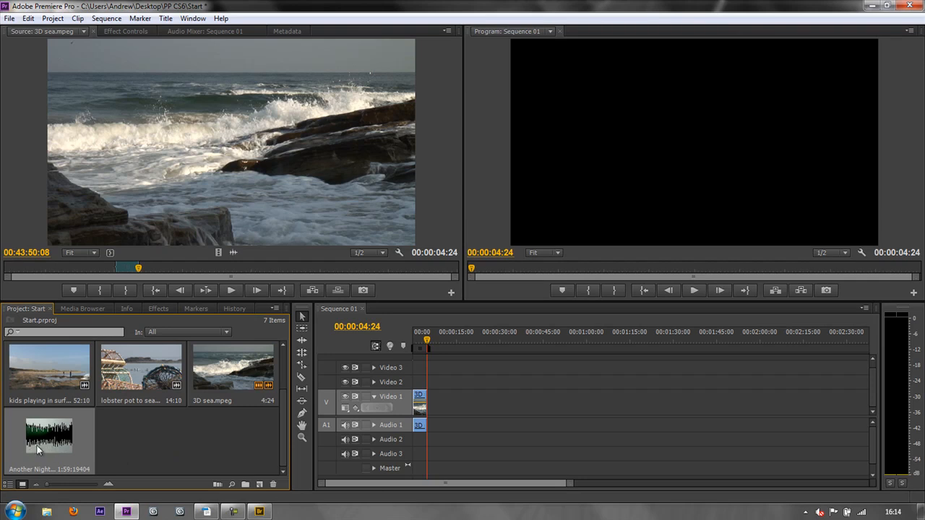
mouse_move(69, 448)
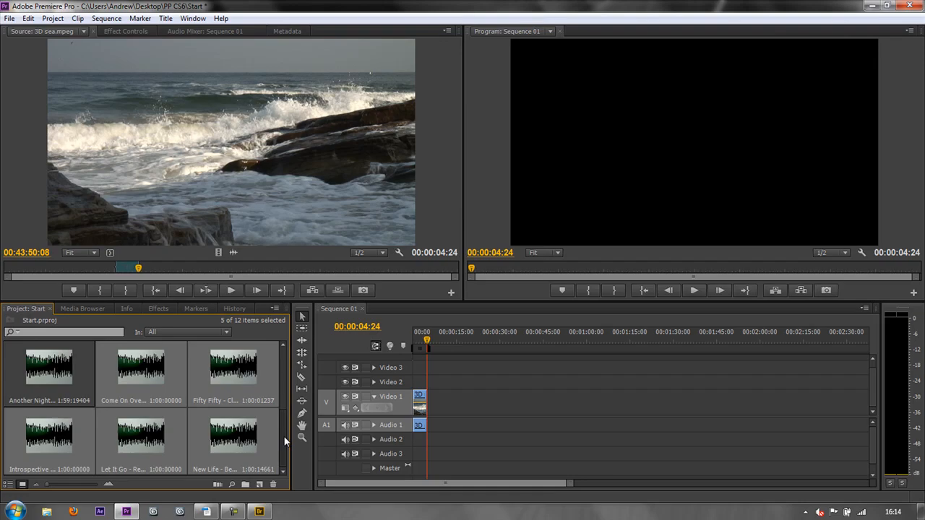
- Drop the selected WAV files into Premiere's Project panel to import them
click(259, 511)
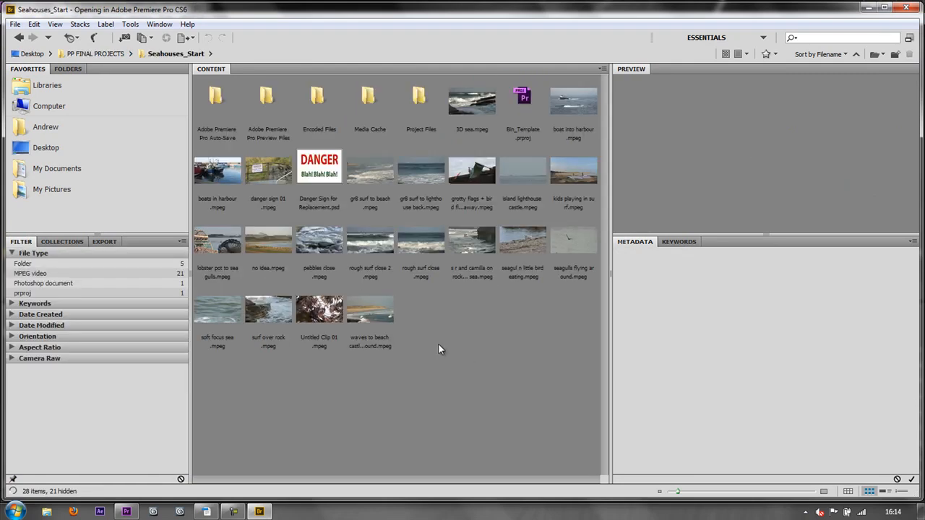
mouse_move(656, 492)
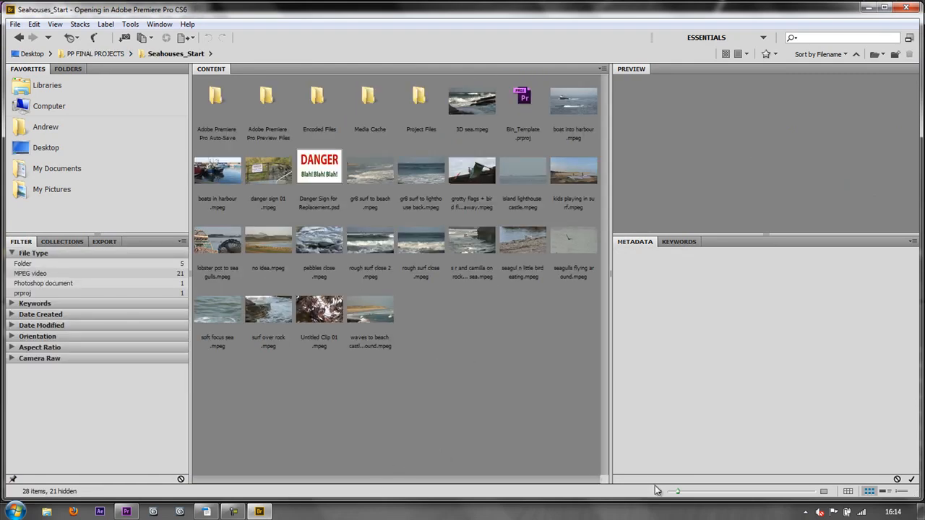
- Select the seagull clip and enlarge the thumbnail size, then shrink it back down
click(524, 240)
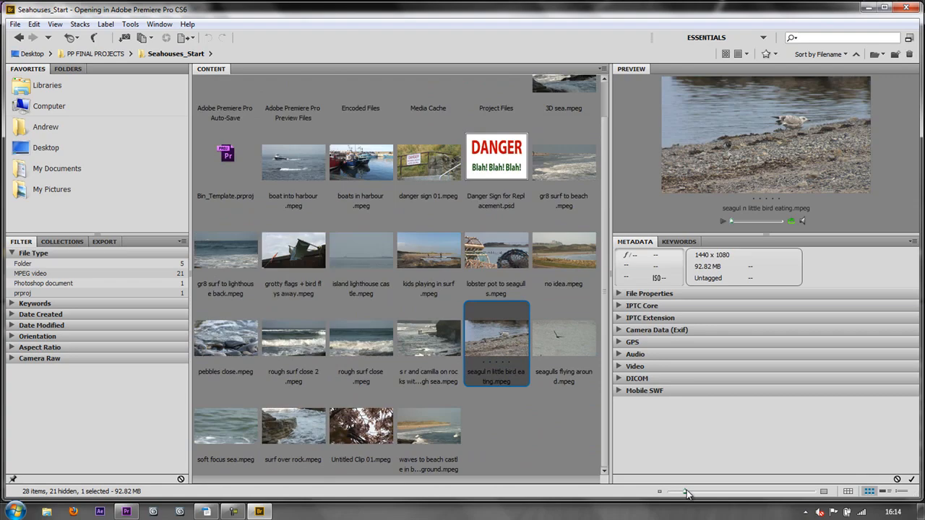
drag(687, 492, 709, 491)
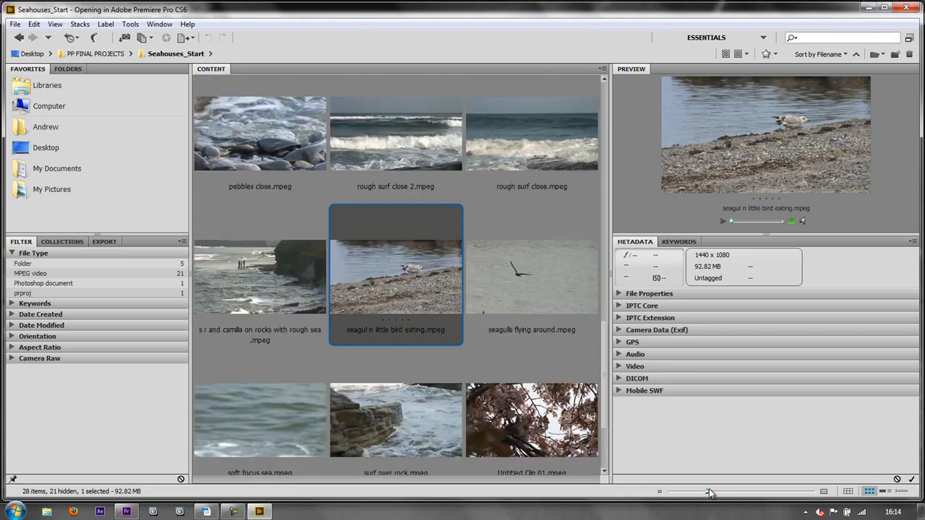
drag(708, 492, 676, 492)
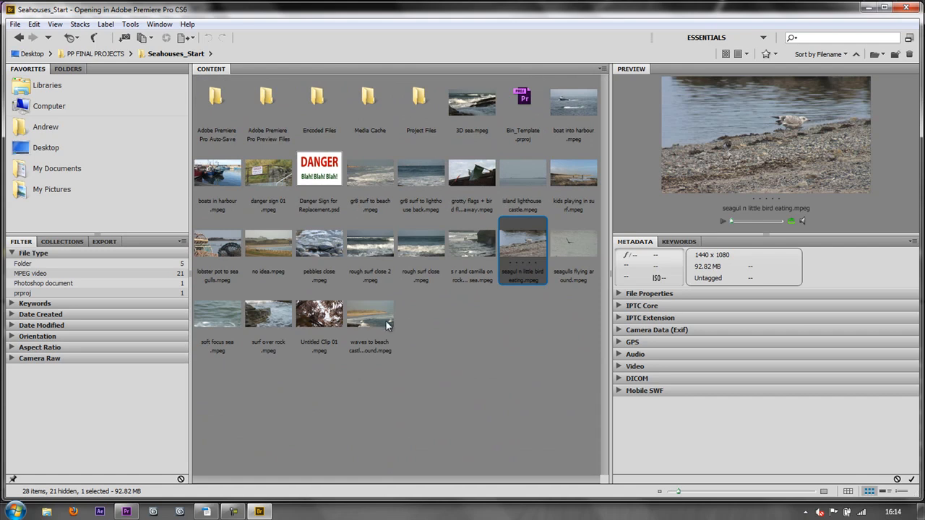
mouse_move(491, 435)
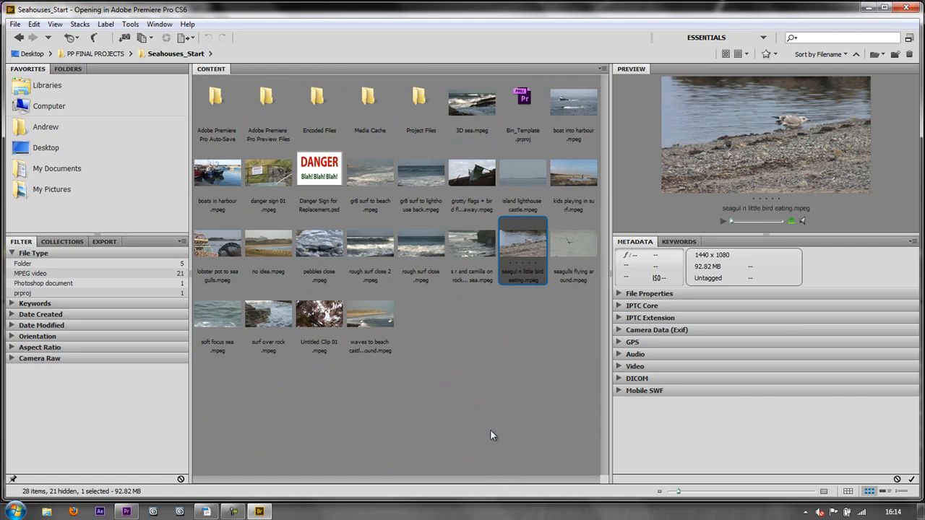
mouse_move(483, 414)
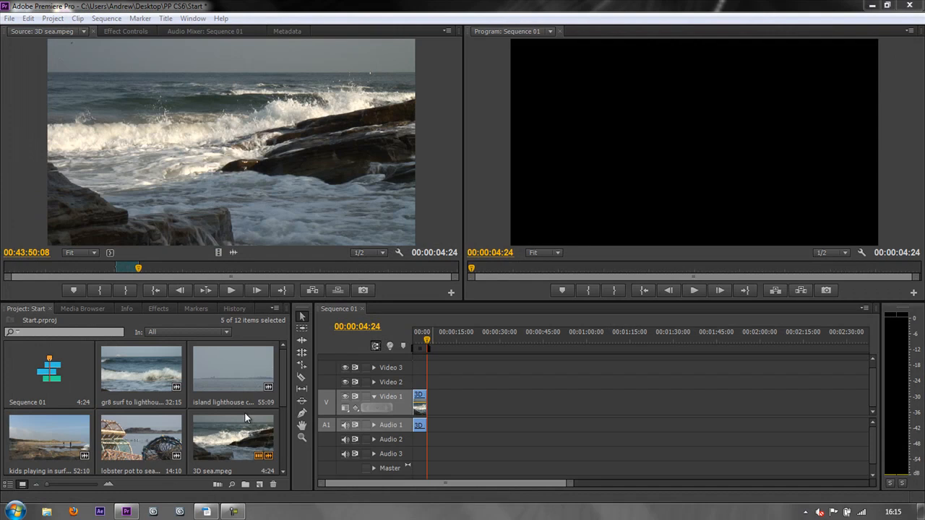
mouse_move(248, 147)
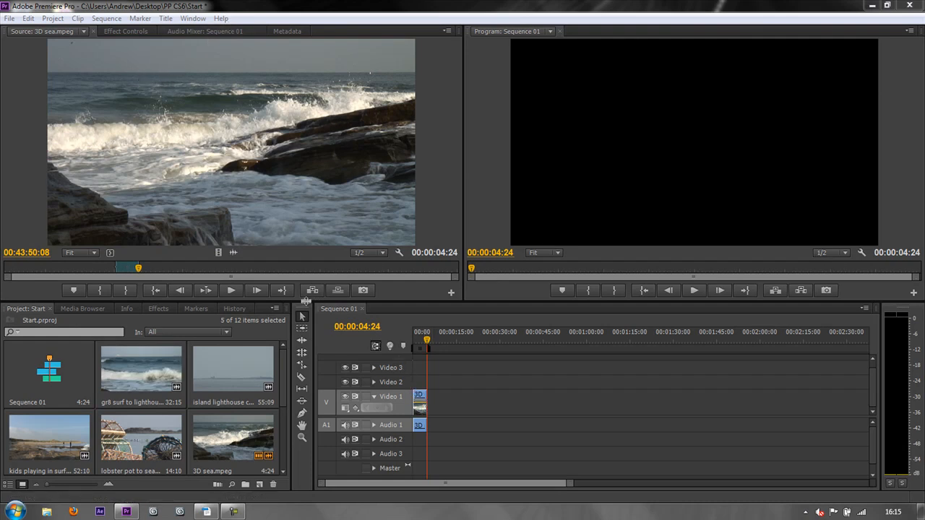
mouse_move(338, 290)
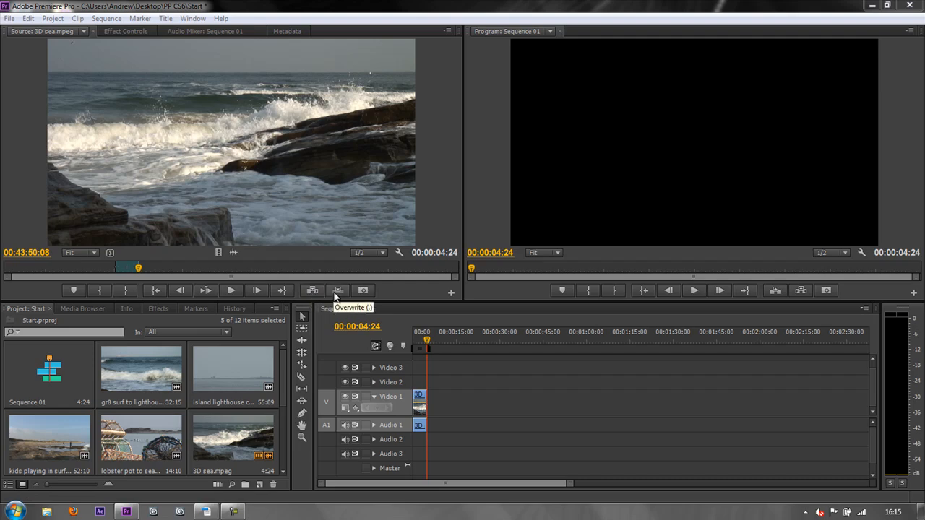